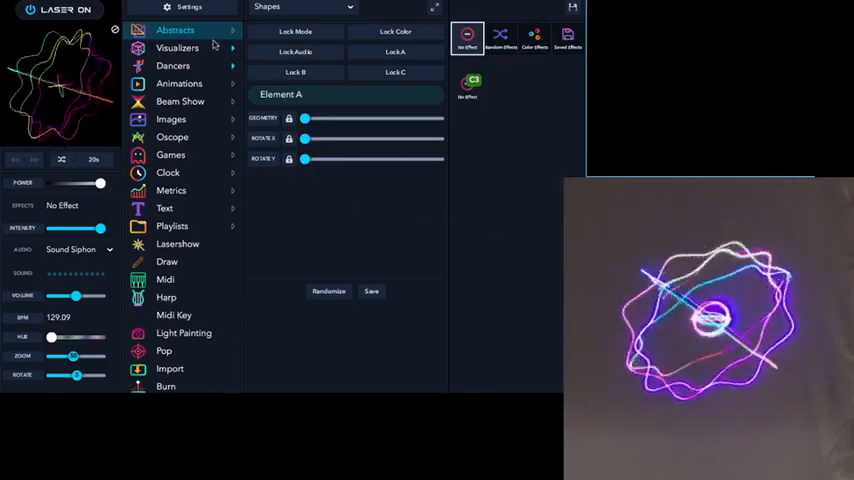
# Bring up the LaserOS settings from the main shapes screen, landing on the Image page
pyautogui.click(190, 8)
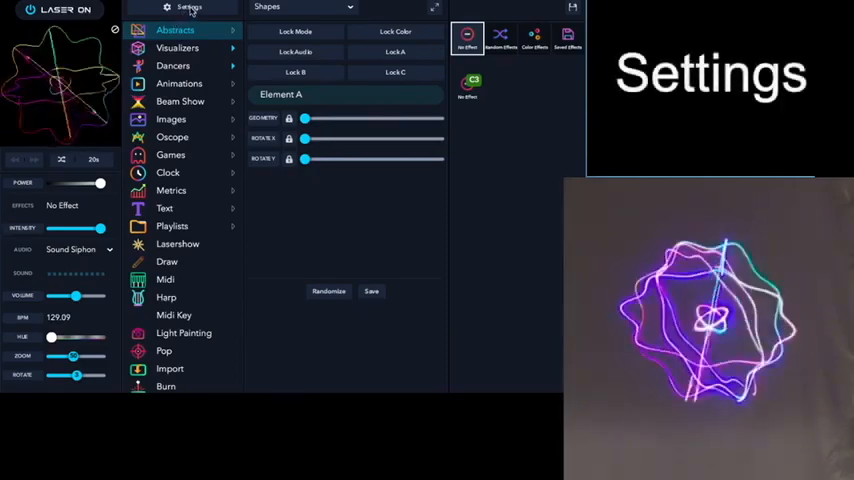
pyautogui.click(308, 8)
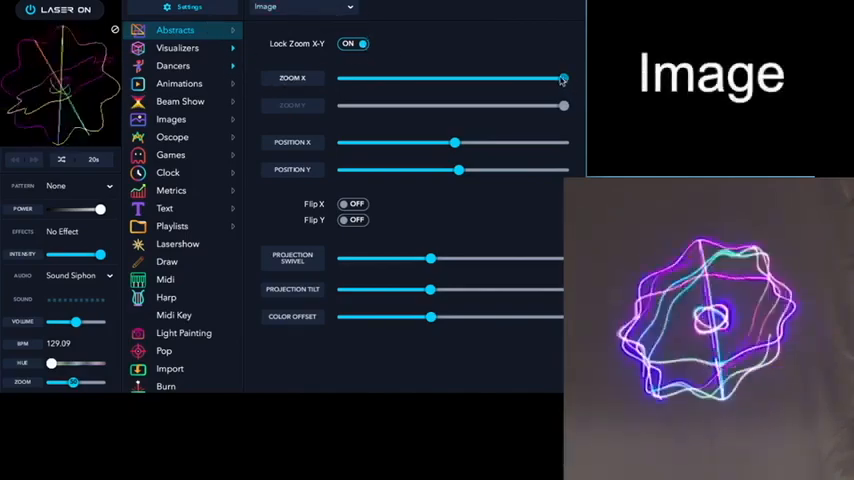
# Adjust Zoom X, unlock then relock Zoom X/Y, and nudge Position X
pyautogui.moveTo(564, 78); pyautogui.dragTo(552, 78)
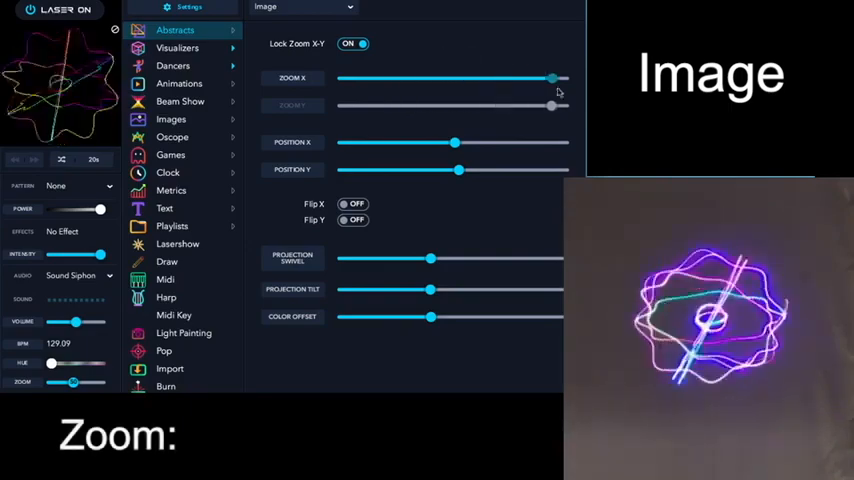
pyautogui.moveTo(552, 78); pyautogui.dragTo(568, 78)
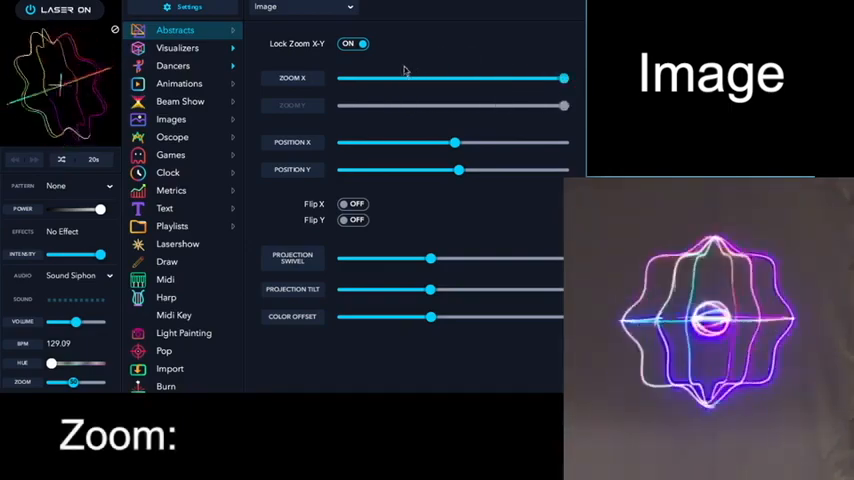
pyautogui.click(352, 44)
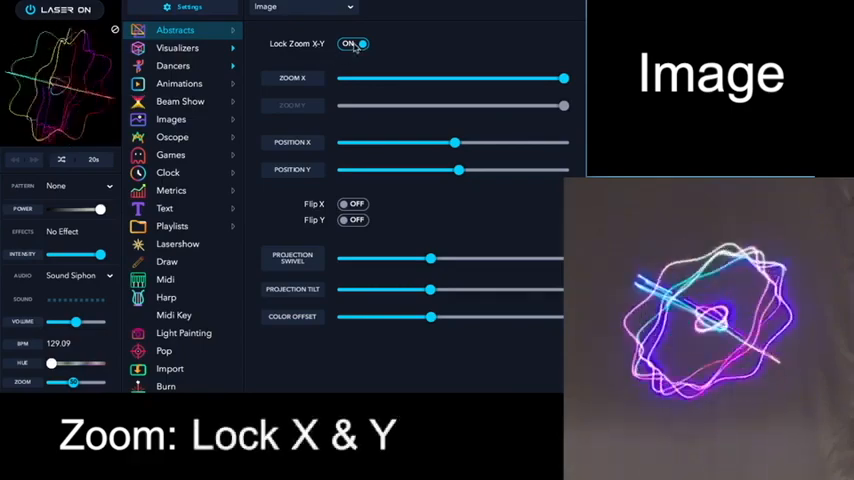
pyautogui.click(352, 44)
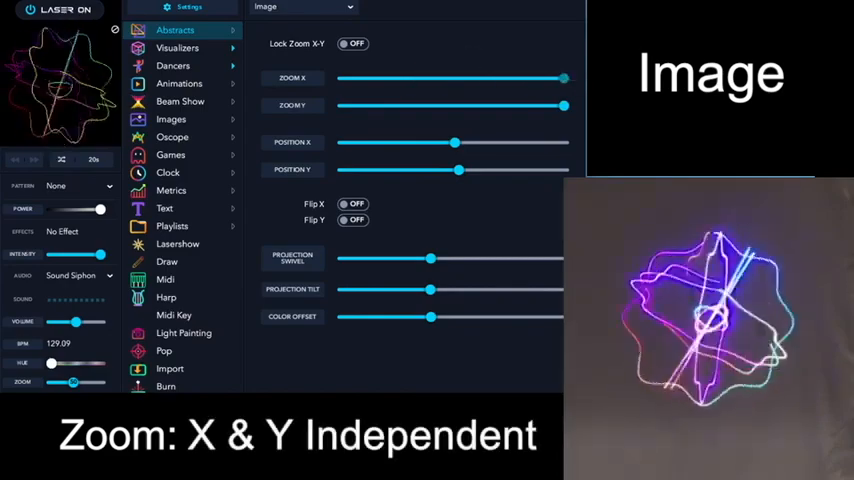
pyautogui.click(352, 44)
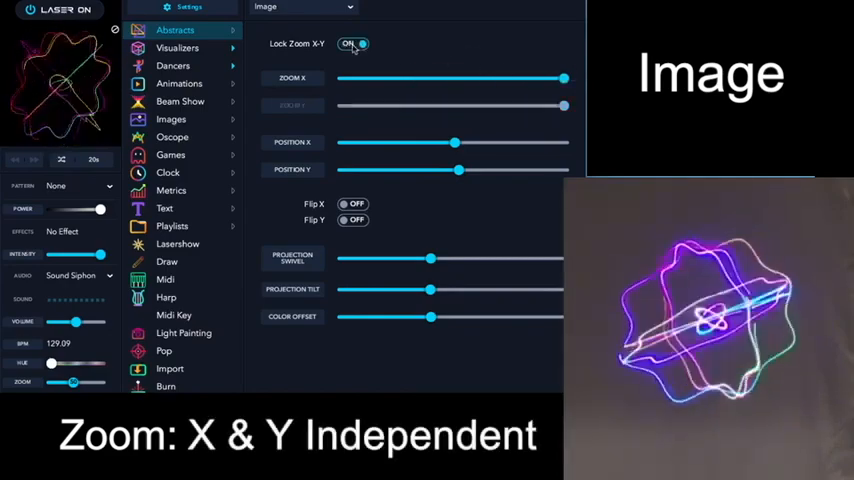
pyautogui.moveTo(454, 142); pyautogui.dragTo(454, 142)
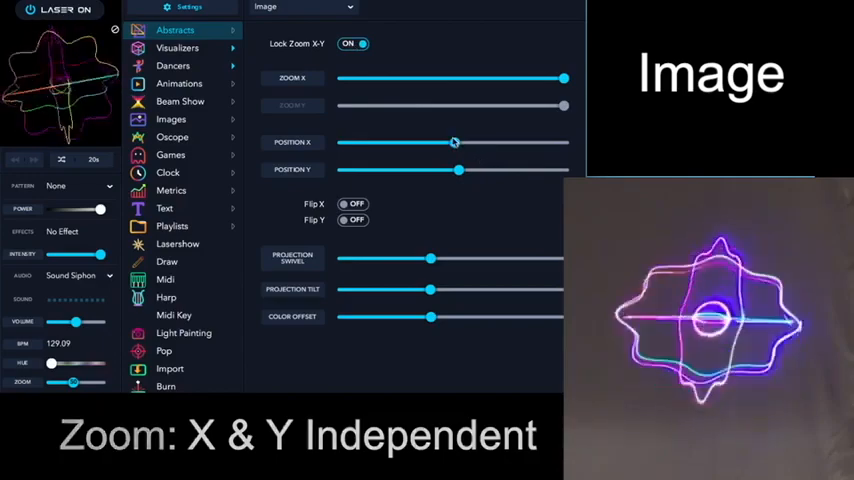
# Nudge Position X, swing Projection Swivel both ways and return it near centre
pyautogui.moveTo(454, 142); pyautogui.dragTo(458, 142)
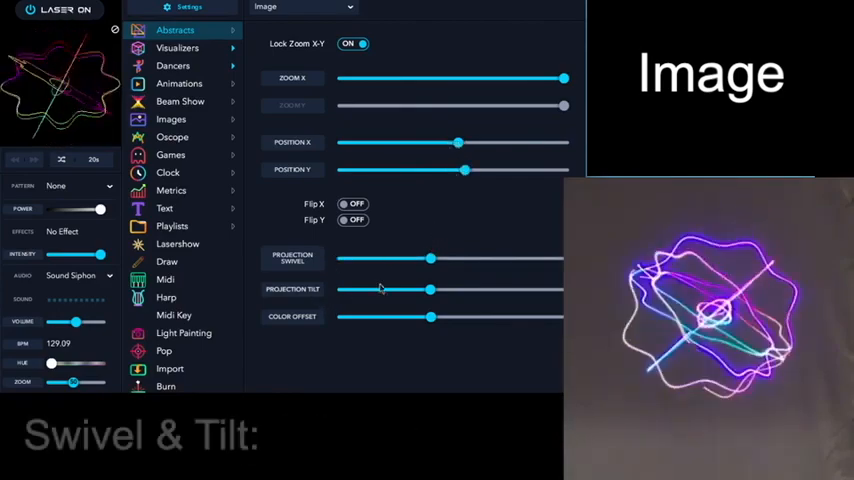
pyautogui.moveTo(430, 260); pyautogui.dragTo(508, 260)
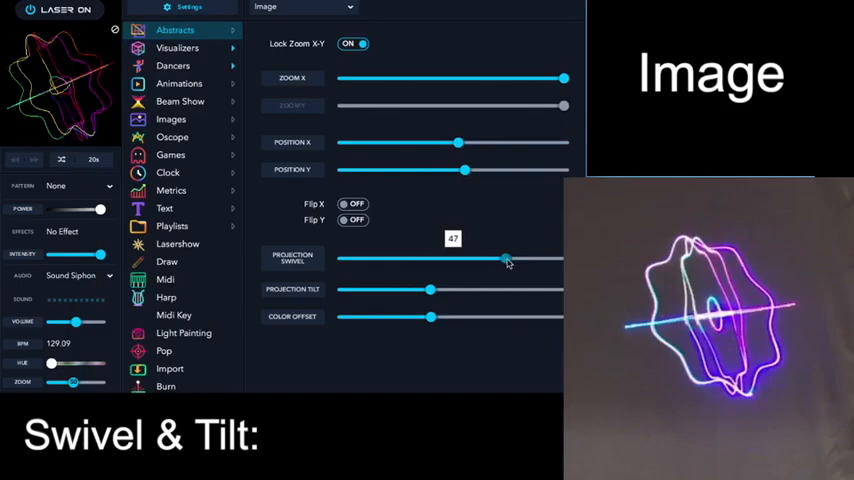
pyautogui.moveTo(504, 260); pyautogui.dragTo(436, 260)
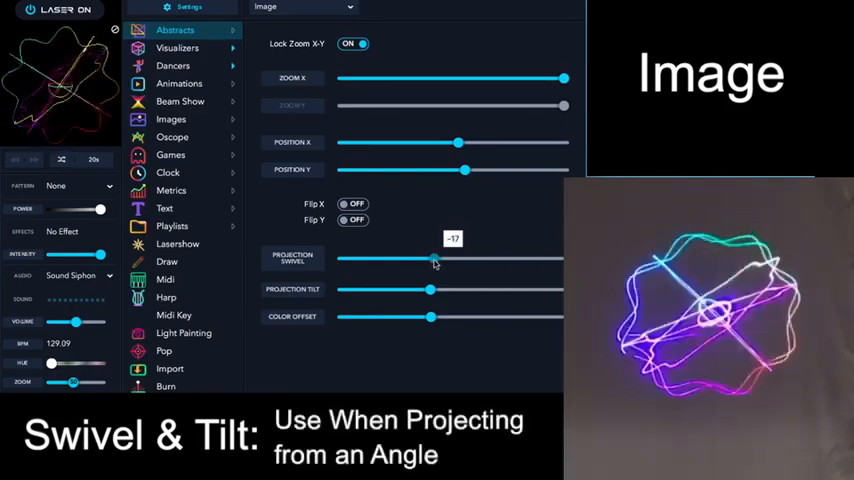
pyautogui.moveTo(436, 260); pyautogui.dragTo(428, 260)
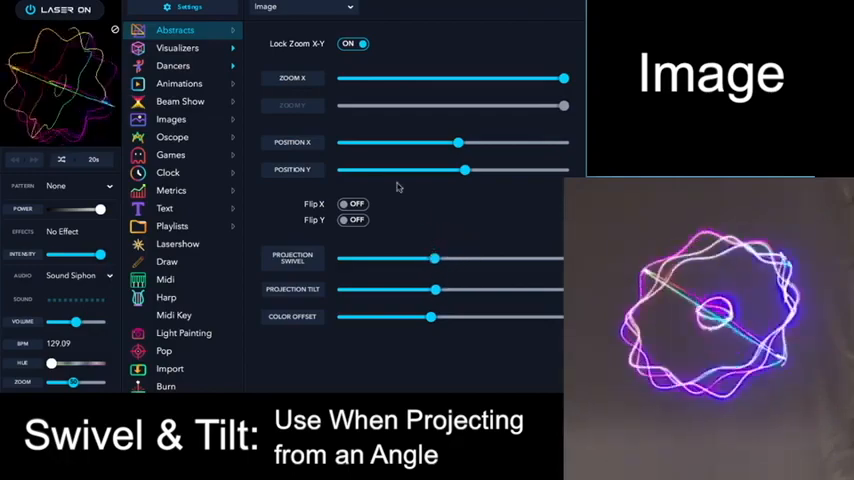
# In Color Balance, lower two colours' maximum levels and raise the gamma
pyautogui.click(300, 8)
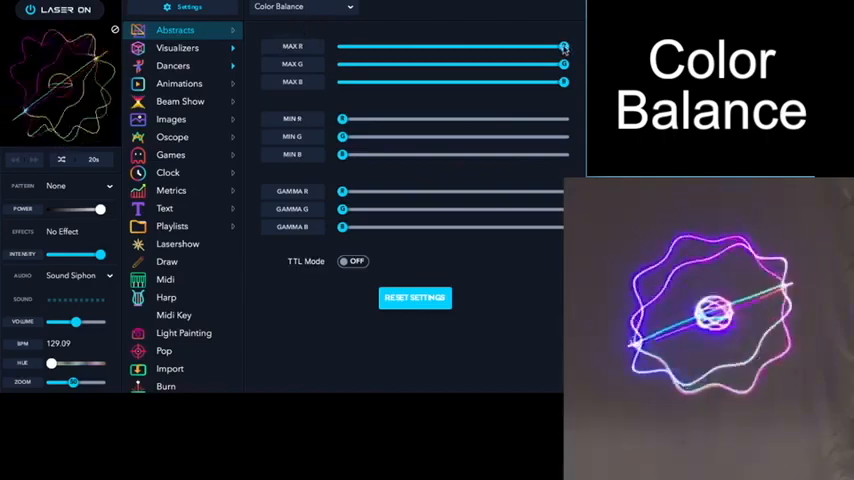
pyautogui.moveTo(564, 46); pyautogui.dragTo(342, 46)
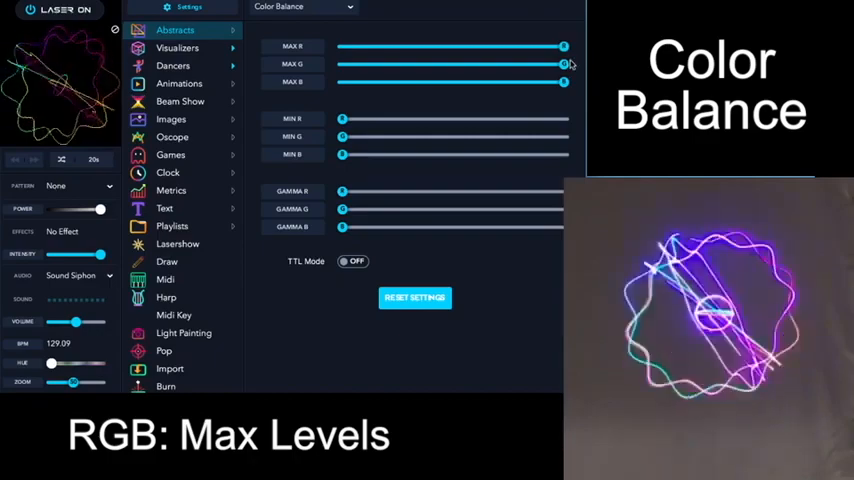
pyautogui.moveTo(564, 64); pyautogui.dragTo(342, 64)
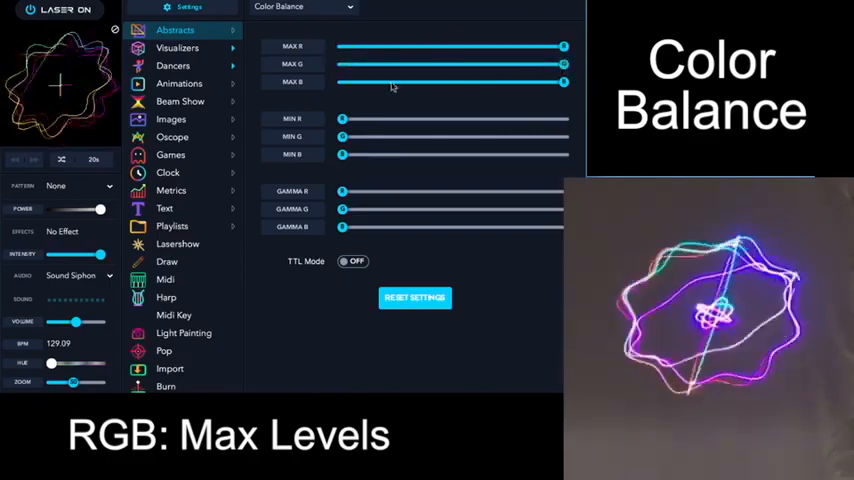
pyautogui.moveTo(340, 120); pyautogui.dragTo(392, 120)
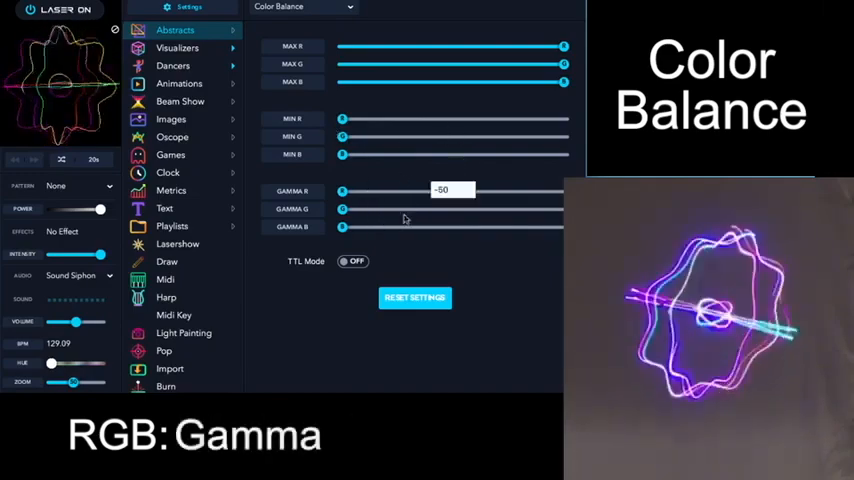
# Switch TTL Mode on and back off, then bring up the settings page list
pyautogui.click(352, 260)
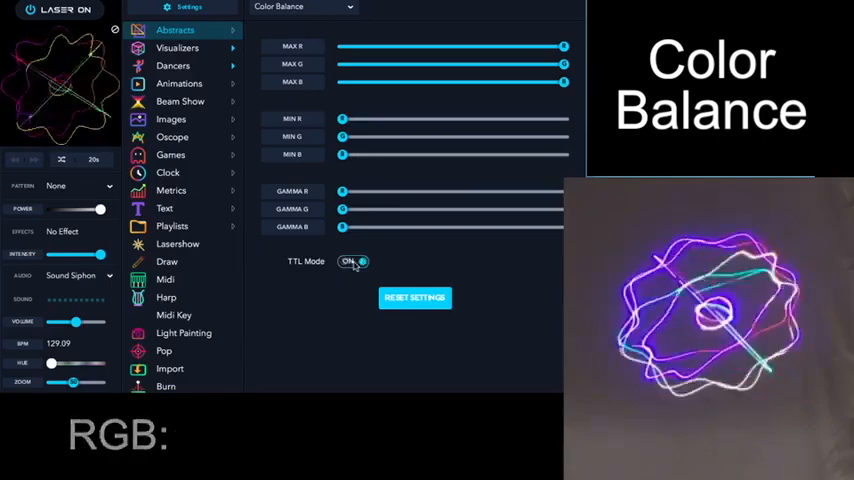
pyautogui.click(352, 260)
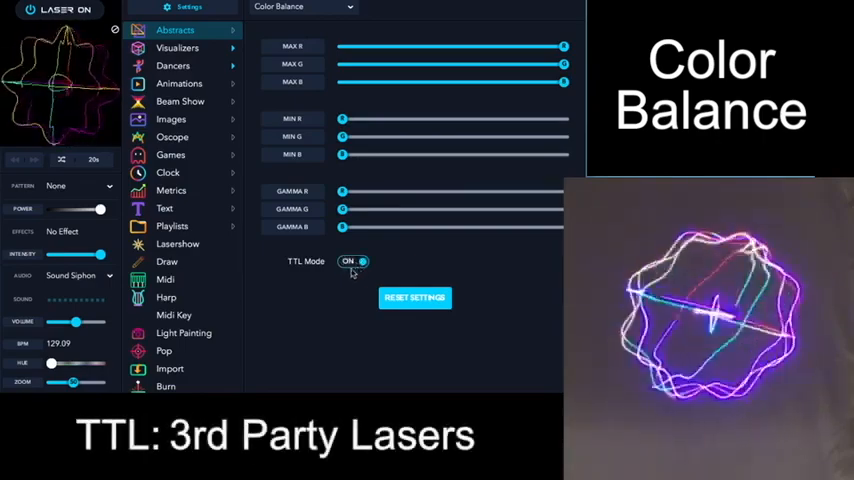
pyautogui.click(352, 260)
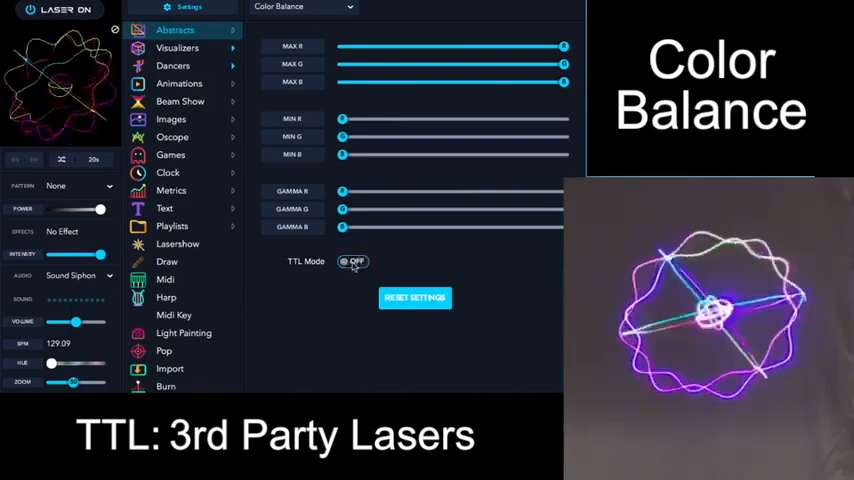
pyautogui.click(300, 8)
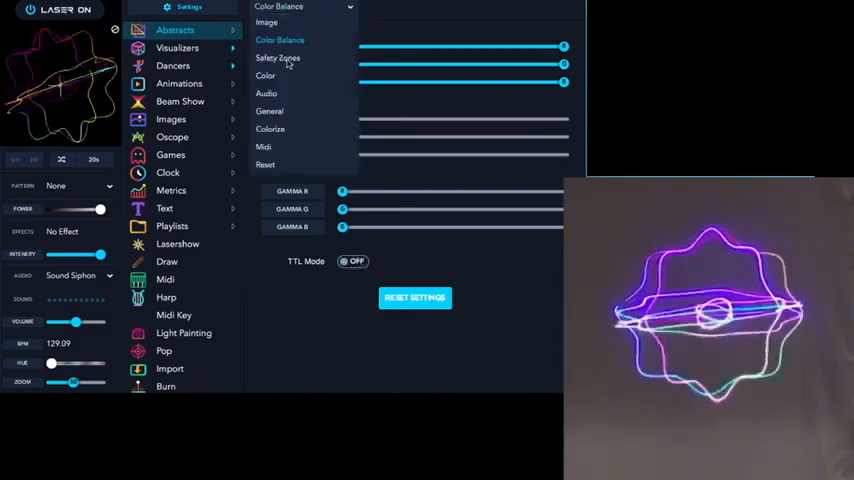
# Switch to Safety Zones and turn Attenuation Zones on
pyautogui.click(276, 58)
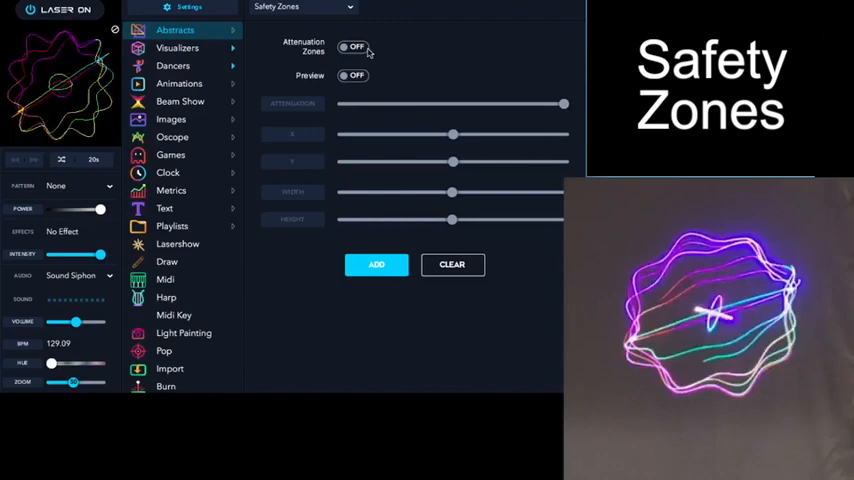
pyautogui.click(354, 48)
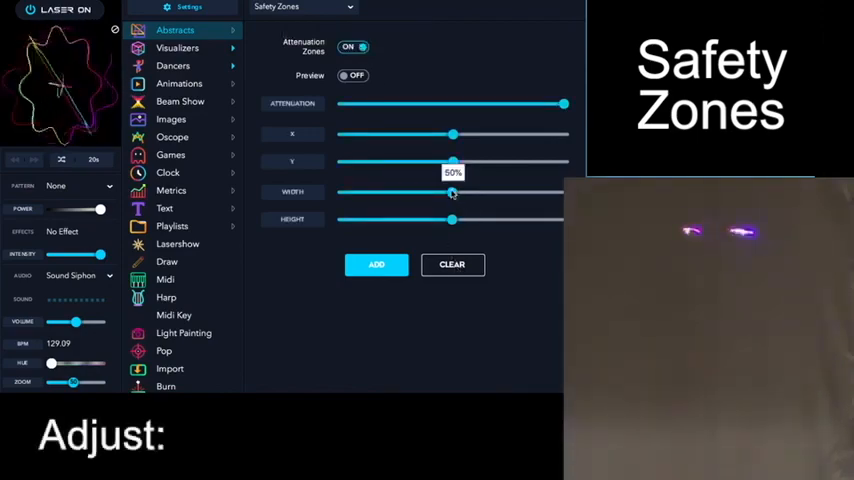
# Resize the attenuation zone's width and height until it darkens the whole projection
pyautogui.moveTo(452, 192); pyautogui.dragTo(368, 192)
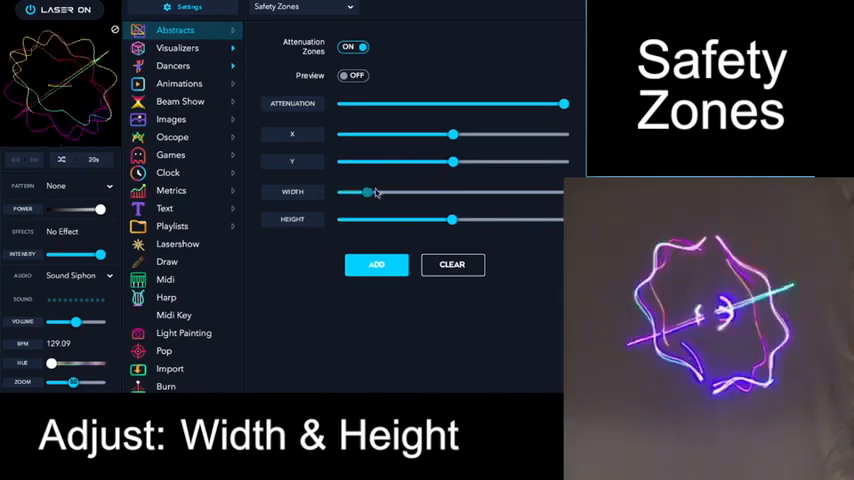
pyautogui.moveTo(368, 192); pyautogui.dragTo(424, 192)
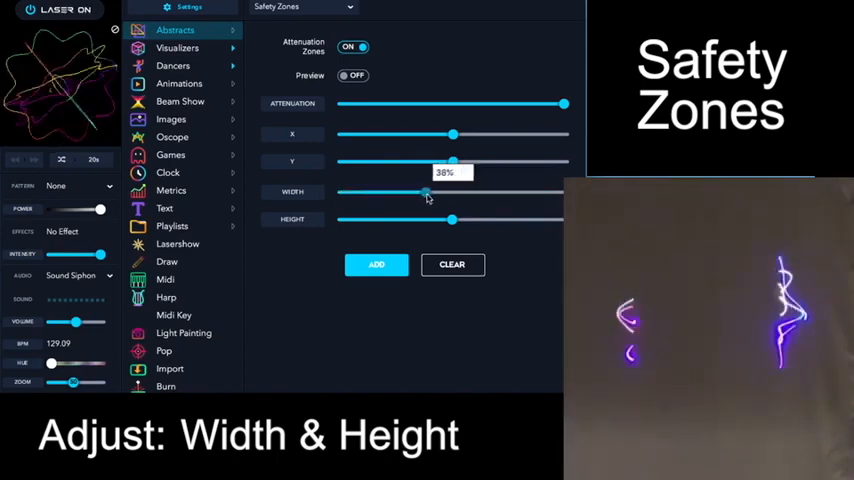
pyautogui.moveTo(424, 192); pyautogui.dragTo(456, 192)
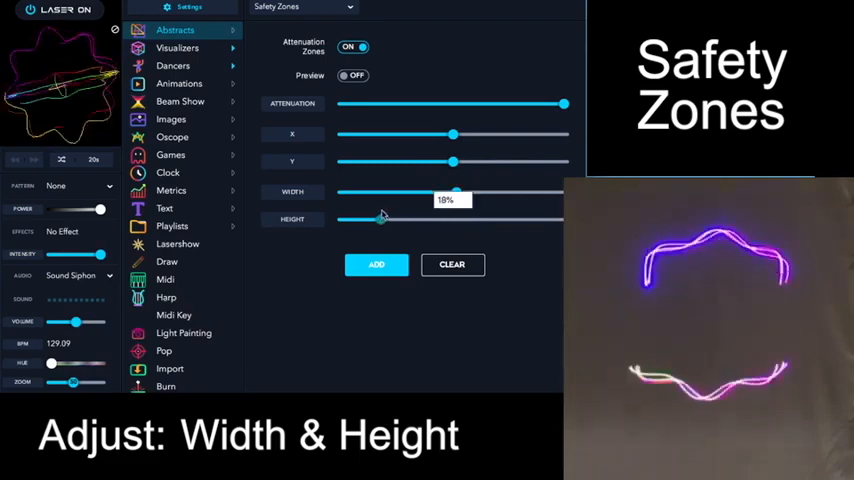
pyautogui.moveTo(384, 220); pyautogui.dragTo(456, 220)
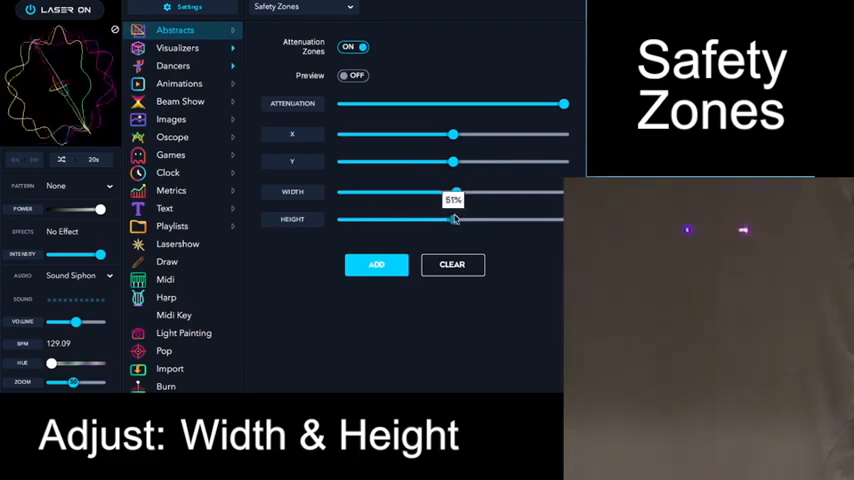
pyautogui.moveTo(456, 220); pyautogui.dragTo(466, 220)
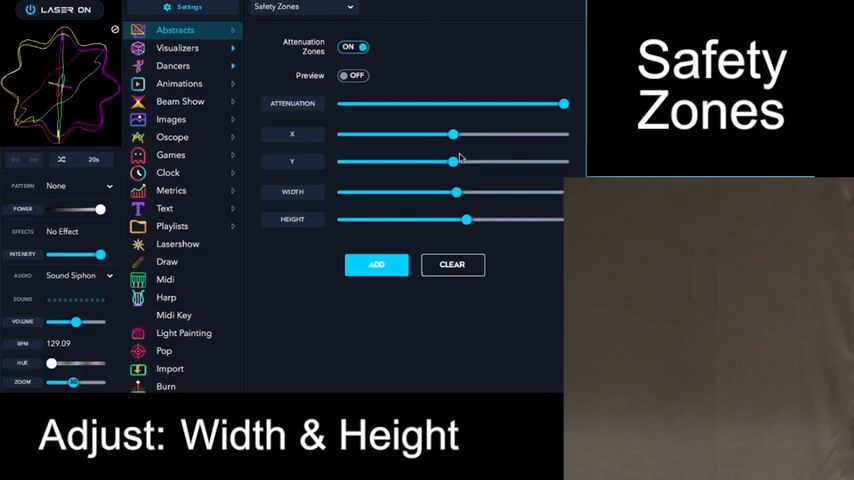
pyautogui.moveTo(452, 160); pyautogui.dragTo(552, 160)
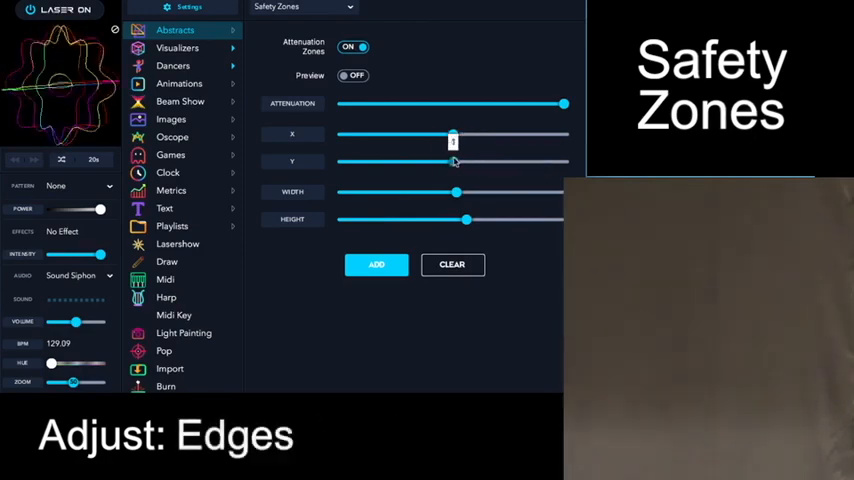
# Shift the zone's X edge and turn Preview on to project its outline
pyautogui.moveTo(452, 134); pyautogui.dragTo(400, 134)
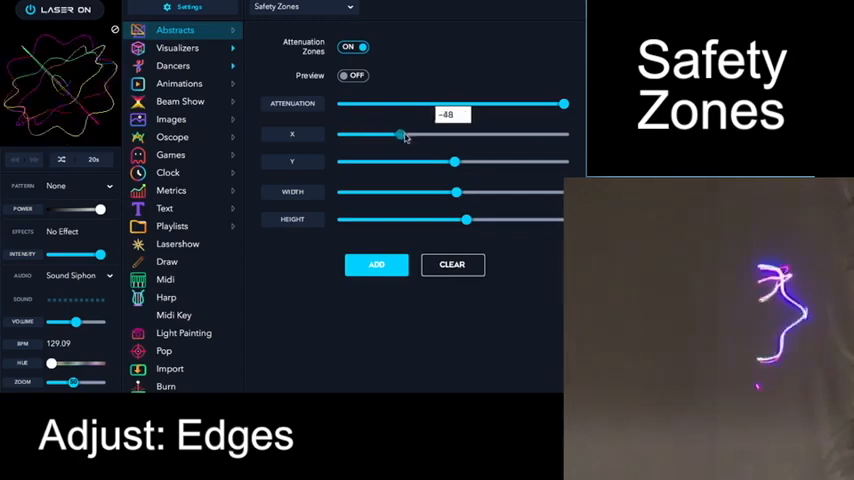
pyautogui.moveTo(400, 134); pyautogui.dragTo(454, 134)
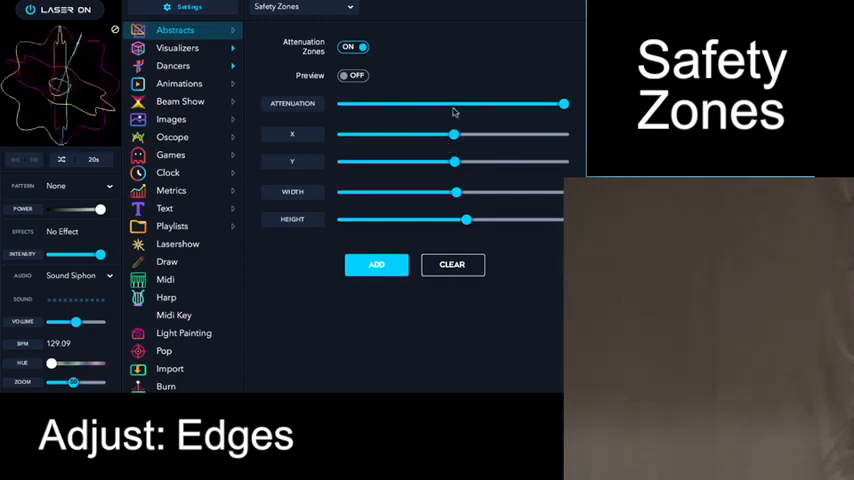
pyautogui.click(352, 76)
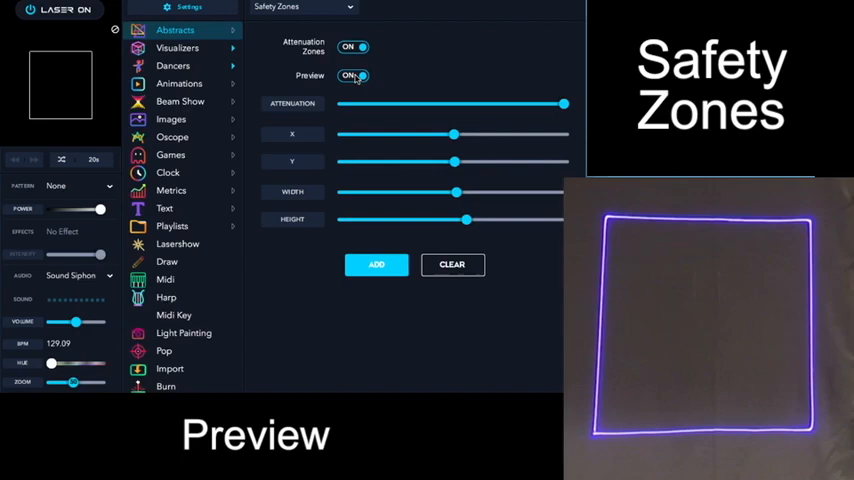
# Turn Preview and Attenuation Zones off and bring up the settings page list
pyautogui.click(352, 76)
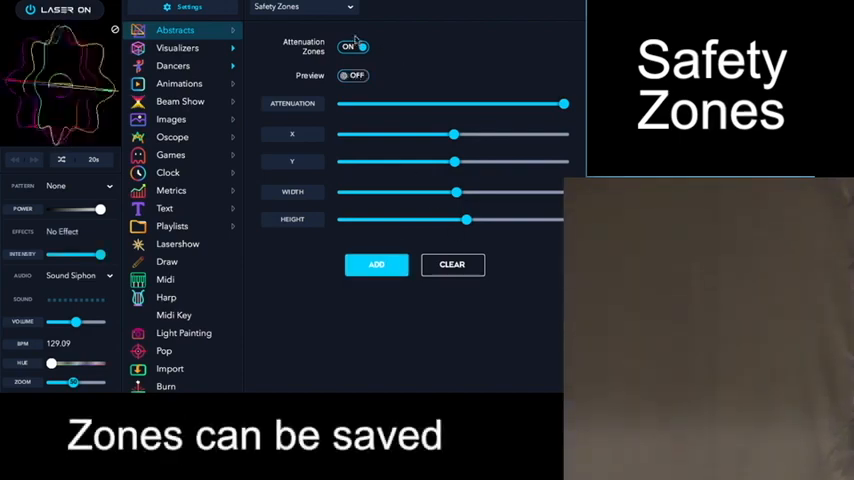
pyautogui.click(352, 46)
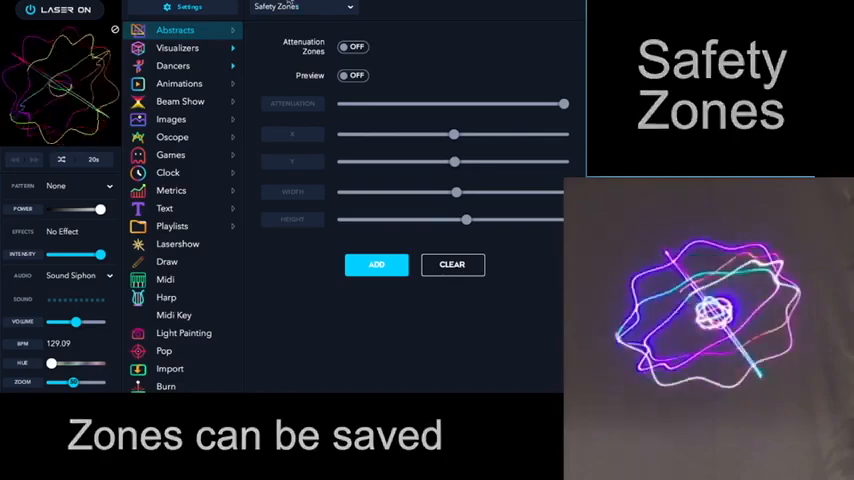
pyautogui.click(304, 8)
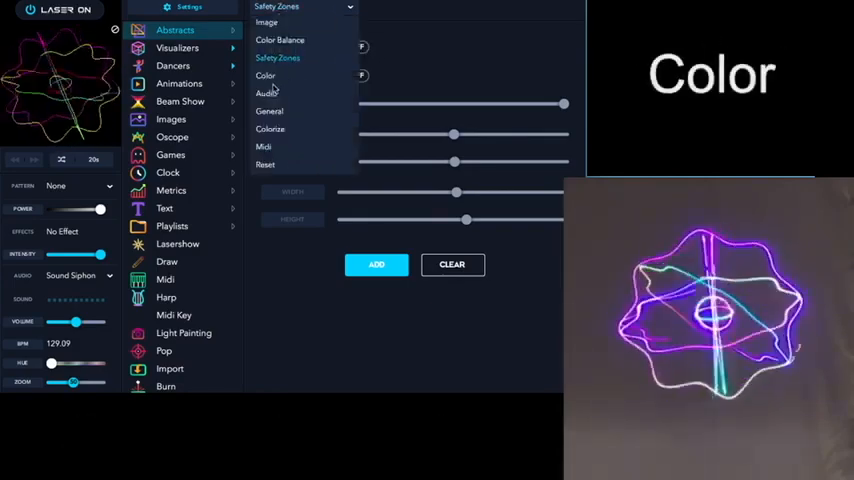
# In Color settings, sweep the Hue and reset it, then tint green with Mono Color and reset
pyautogui.click(264, 76)
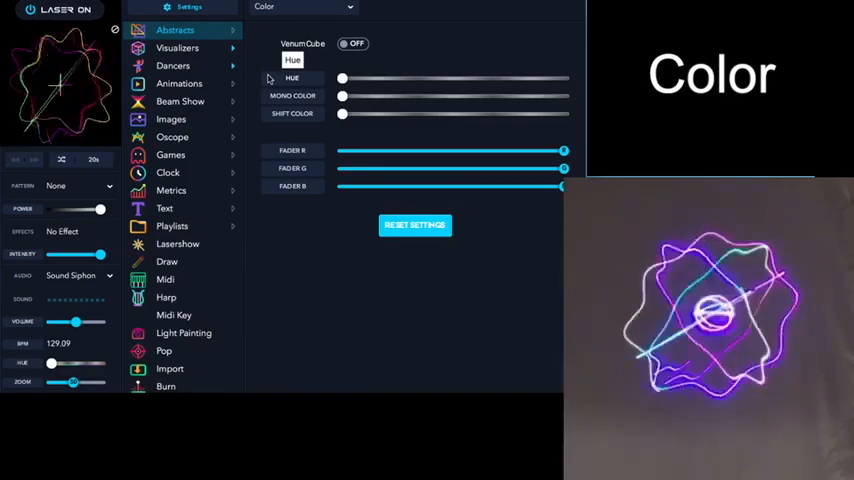
pyautogui.moveTo(342, 78); pyautogui.dragTo(376, 78)
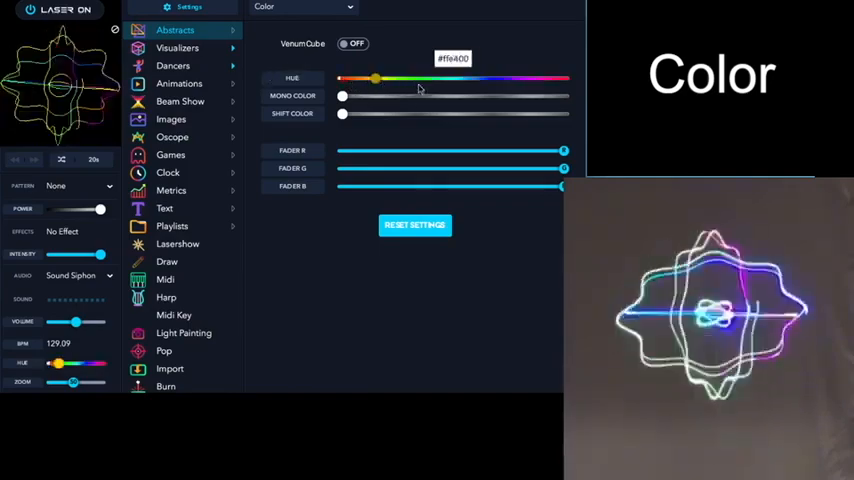
pyautogui.moveTo(376, 78); pyautogui.dragTo(444, 78)
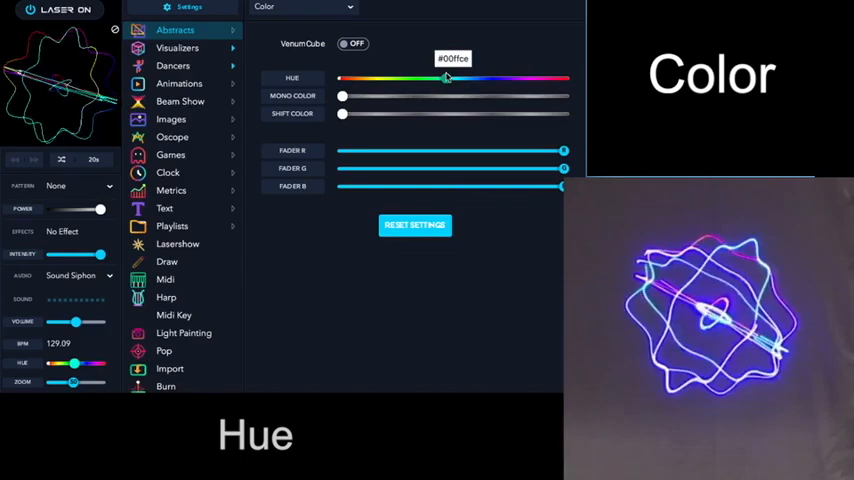
pyautogui.moveTo(444, 78); pyautogui.dragTo(340, 78)
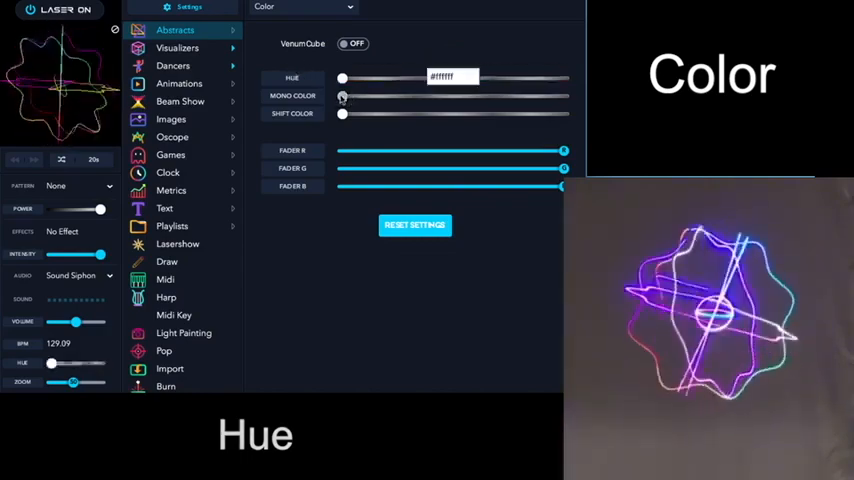
pyautogui.moveTo(342, 96); pyautogui.dragTo(404, 96)
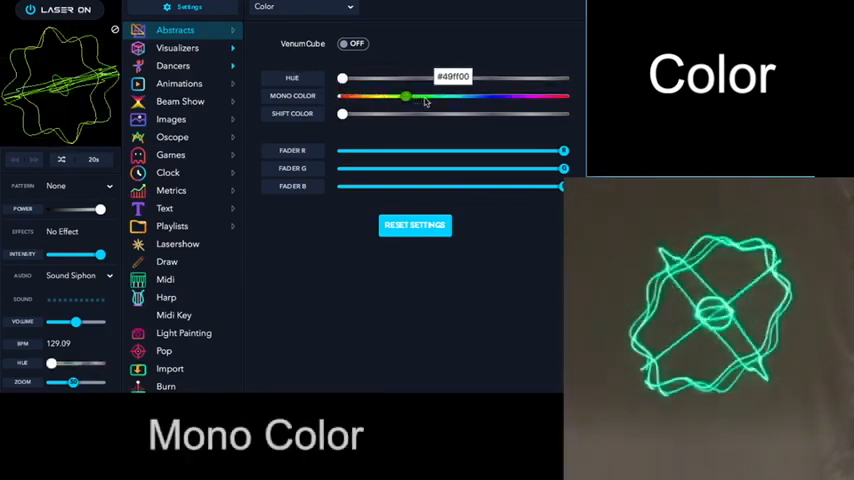
pyautogui.moveTo(404, 96); pyautogui.dragTo(520, 96)
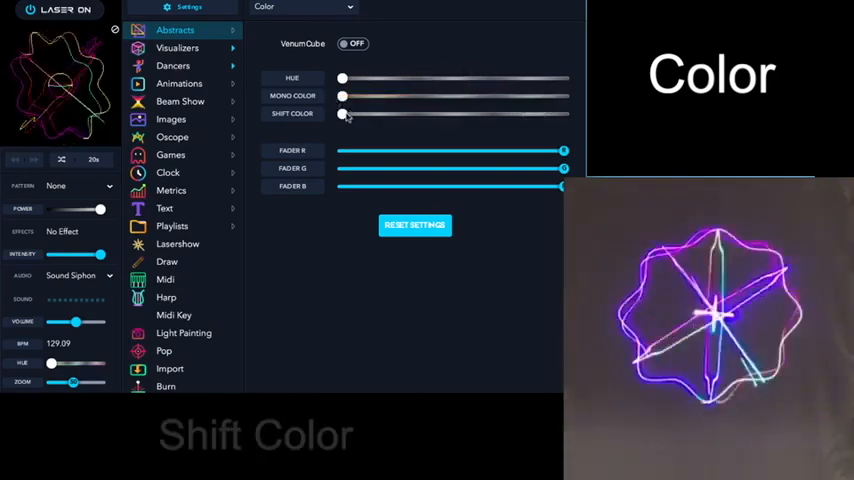
# Apply and increase Shift Color on the projection, then reset it
pyautogui.moveTo(344, 112); pyautogui.dragTo(436, 112)
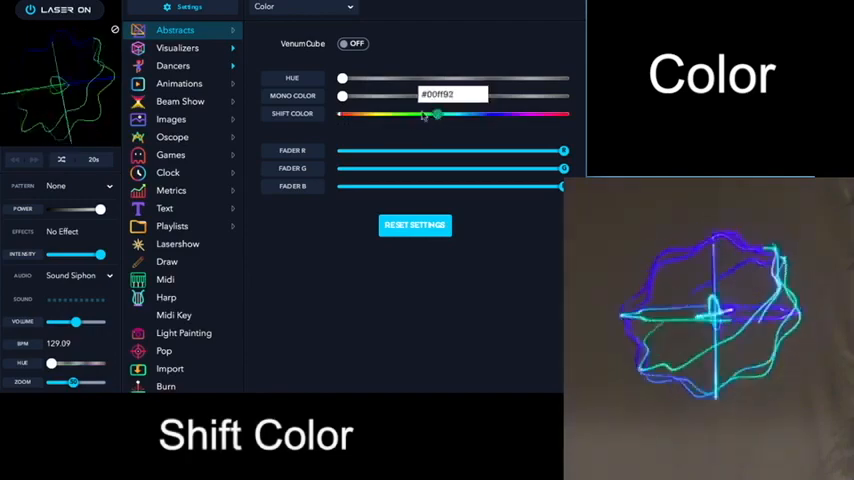
pyautogui.moveTo(436, 112); pyautogui.dragTo(490, 112)
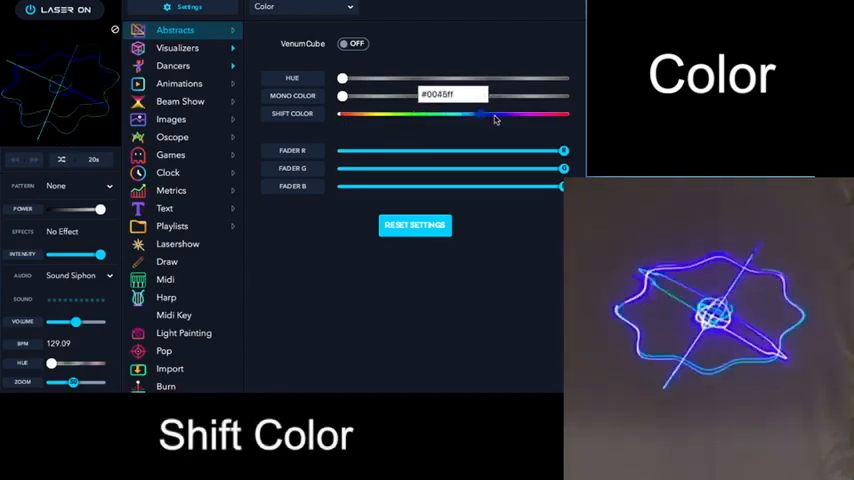
pyautogui.moveTo(496, 112); pyautogui.dragTo(430, 112)
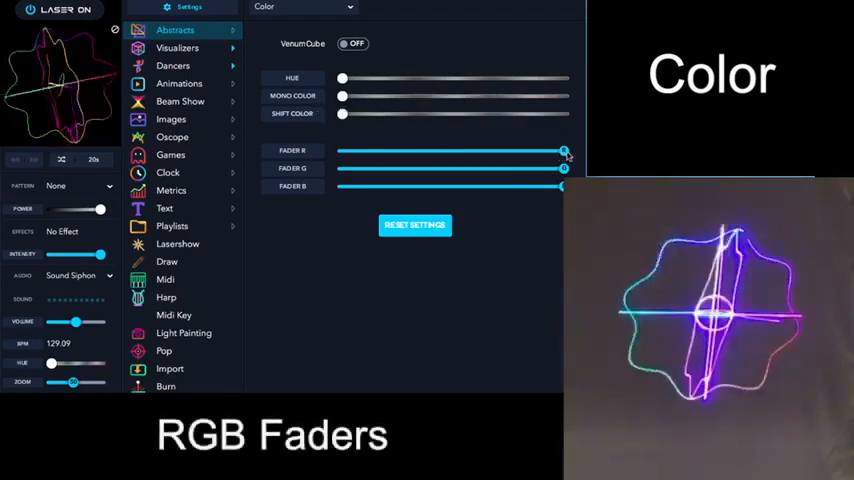
pyautogui.moveTo(564, 150); pyautogui.dragTo(504, 150)
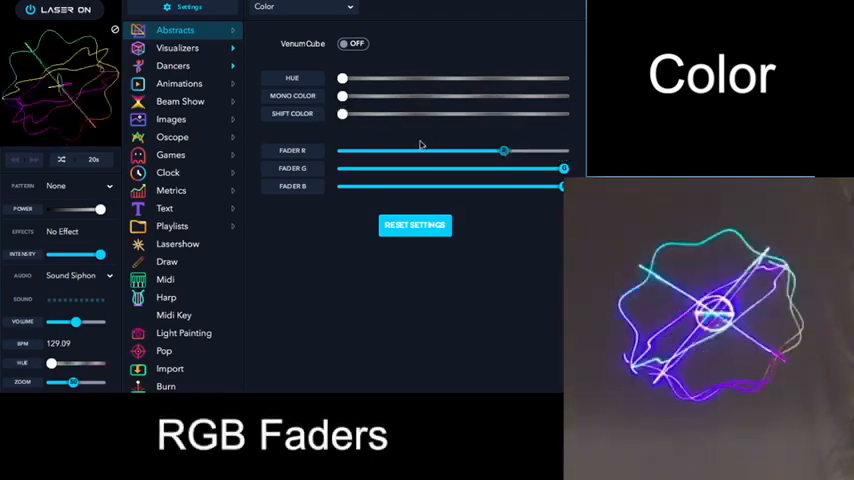
pyautogui.moveTo(504, 152); pyautogui.dragTo(564, 152)
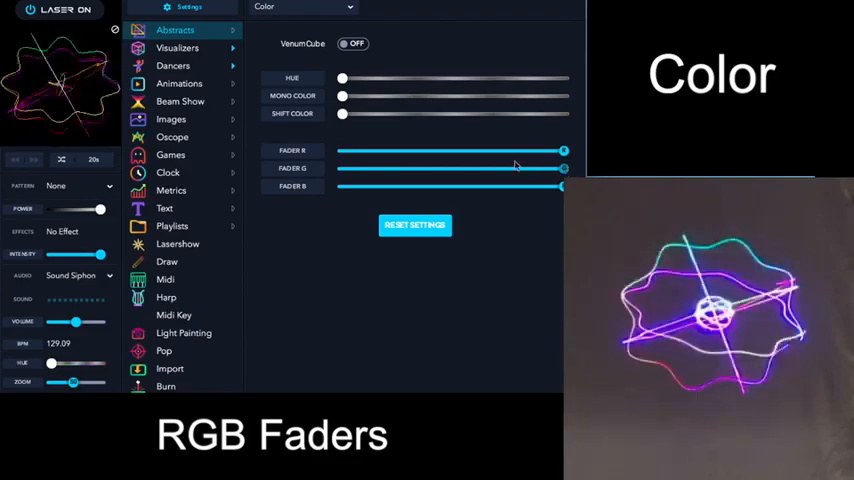
pyautogui.moveTo(564, 186); pyautogui.dragTo(556, 186)
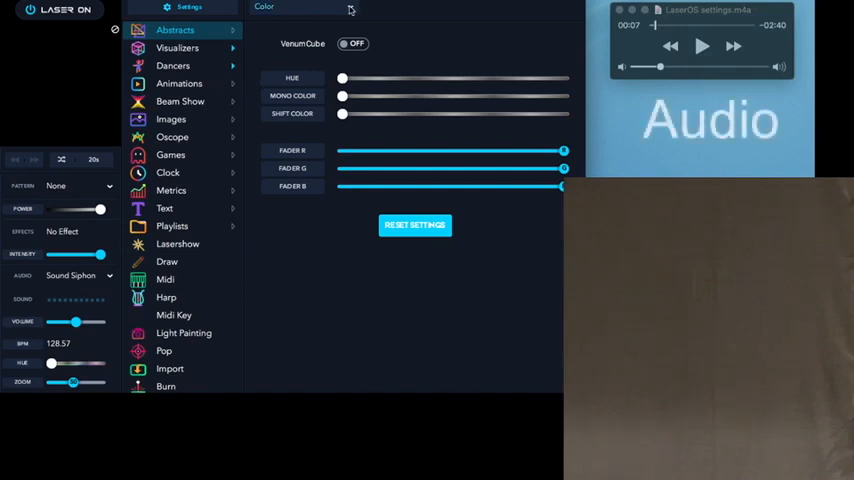
# Switch to the Audio settings page and start the music playing
pyautogui.click(264, 8)
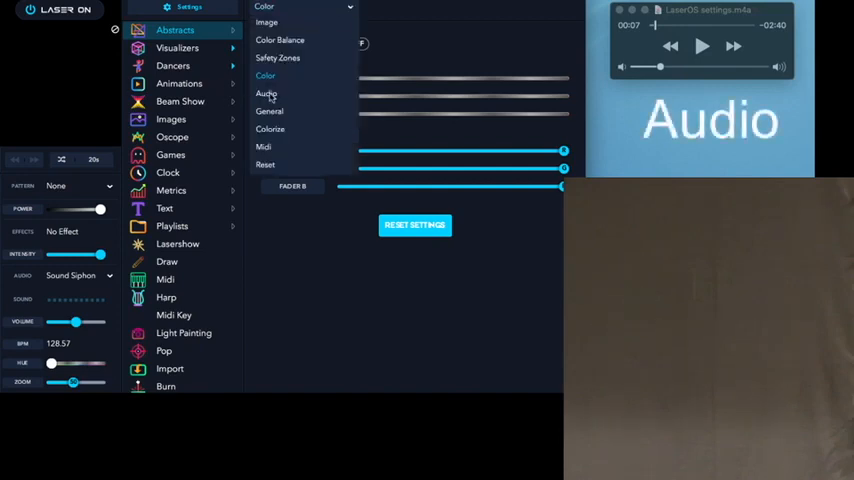
pyautogui.click(264, 92)
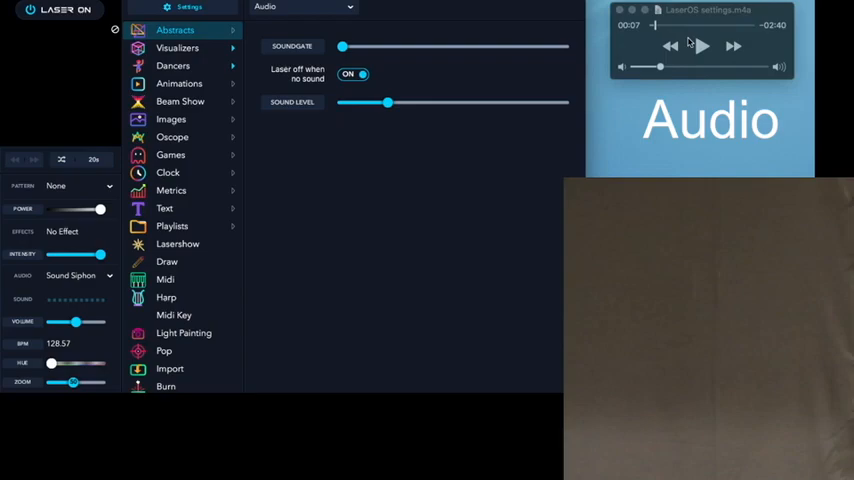
pyautogui.click(702, 46)
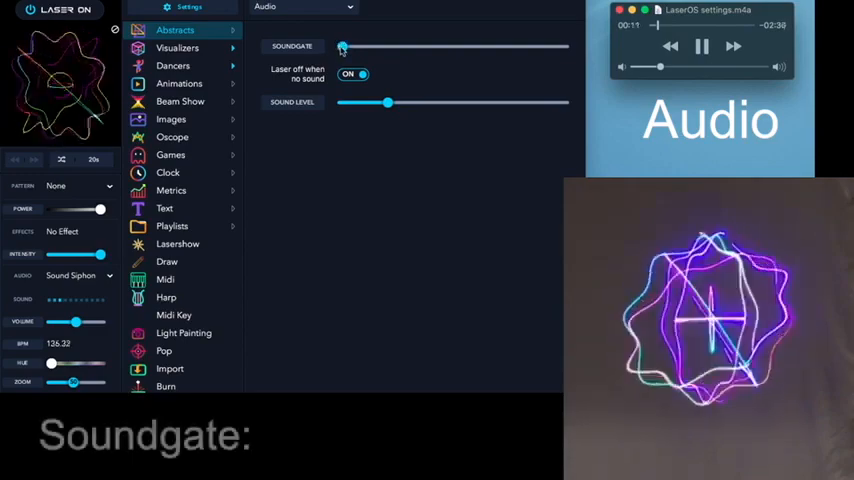
# Raise the Soundgate threshold high, then bring it back down to a low level
pyautogui.moveTo(344, 46); pyautogui.dragTo(400, 46)
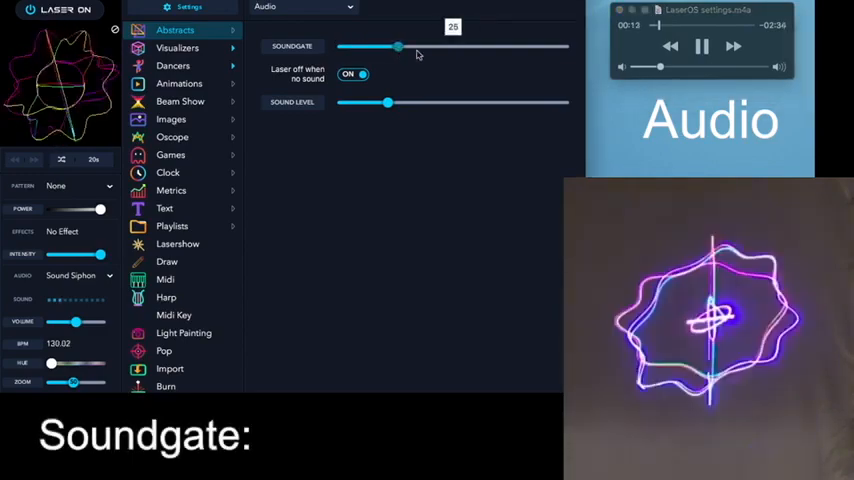
pyautogui.moveTo(400, 46); pyautogui.dragTo(522, 46)
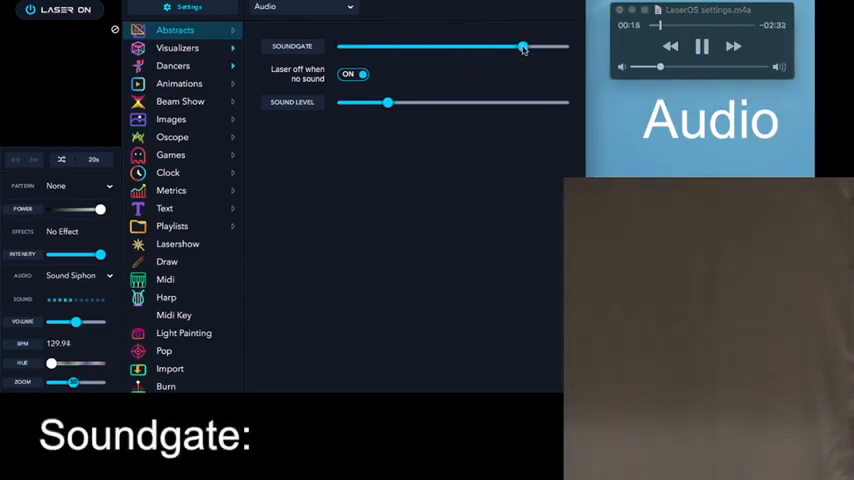
pyautogui.moveTo(520, 48); pyautogui.dragTo(416, 48)
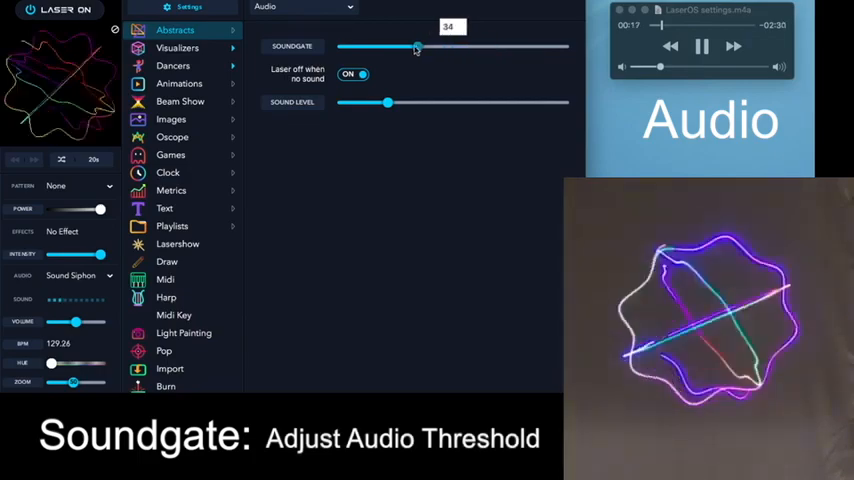
pyautogui.moveTo(416, 46); pyautogui.dragTo(400, 46)
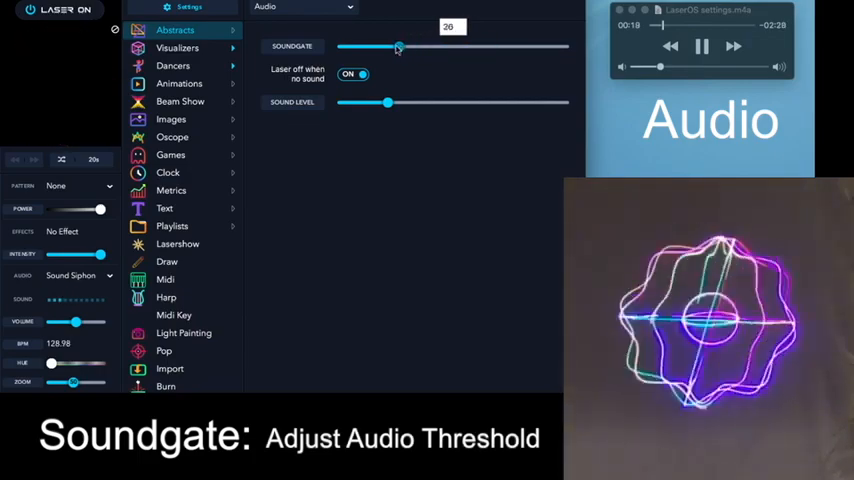
pyautogui.moveTo(400, 46); pyautogui.dragTo(358, 46)
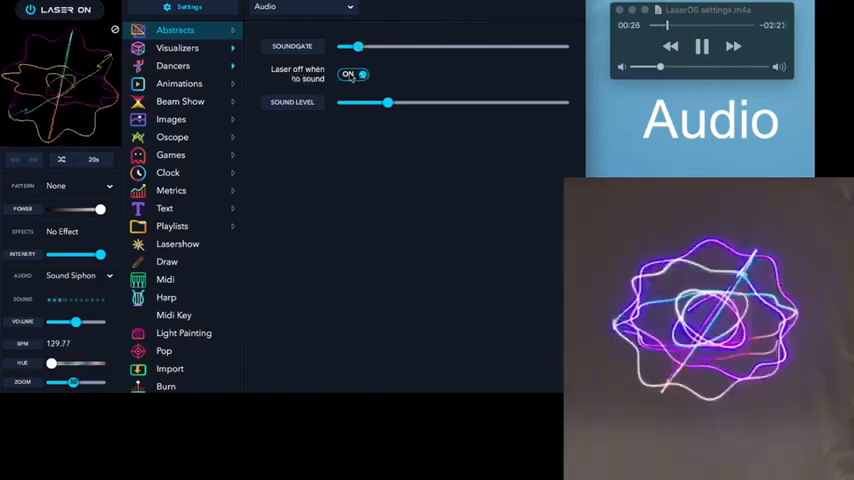
# Toggle 'Laser off when no sound' off and back on, leaving it enabled
pyautogui.click(352, 74)
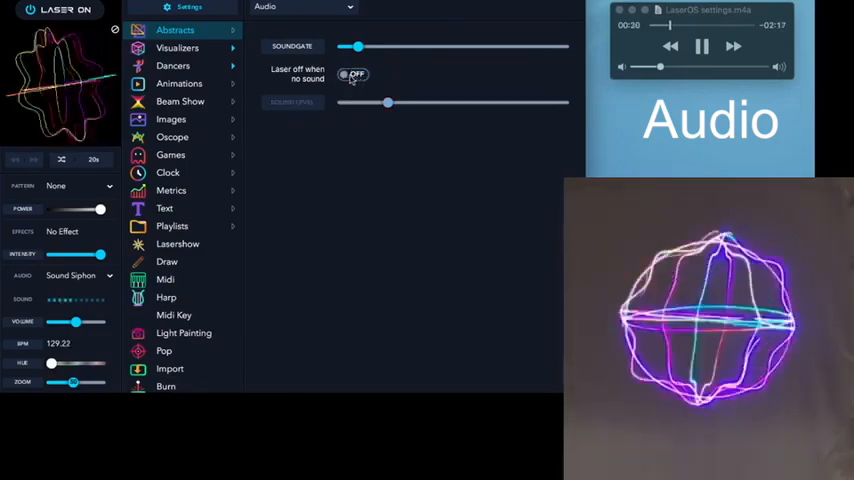
pyautogui.click(352, 74)
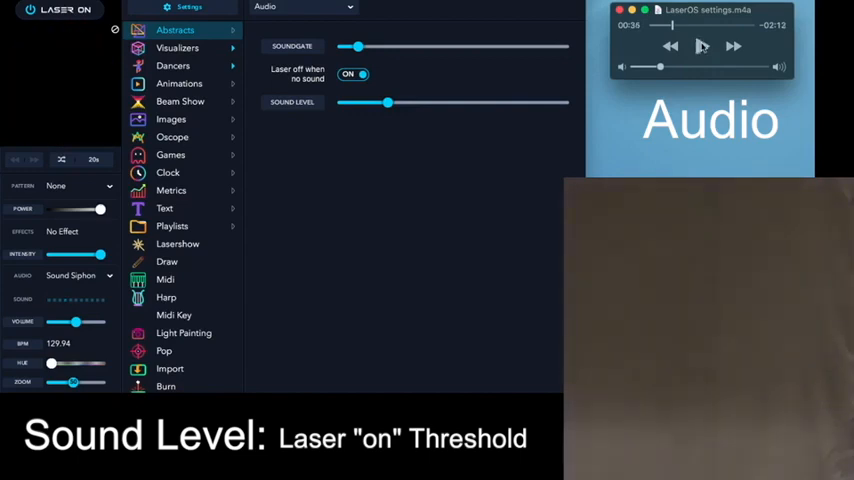
# Raise and lower the Sound Level threshold, ending slightly higher, with music playback toggled
pyautogui.moveTo(388, 102); pyautogui.dragTo(462, 102)
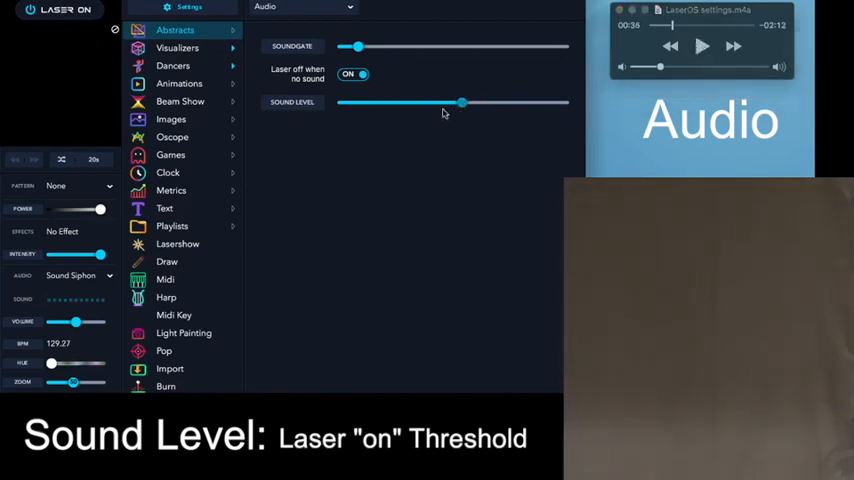
pyautogui.moveTo(462, 102); pyautogui.dragTo(420, 102)
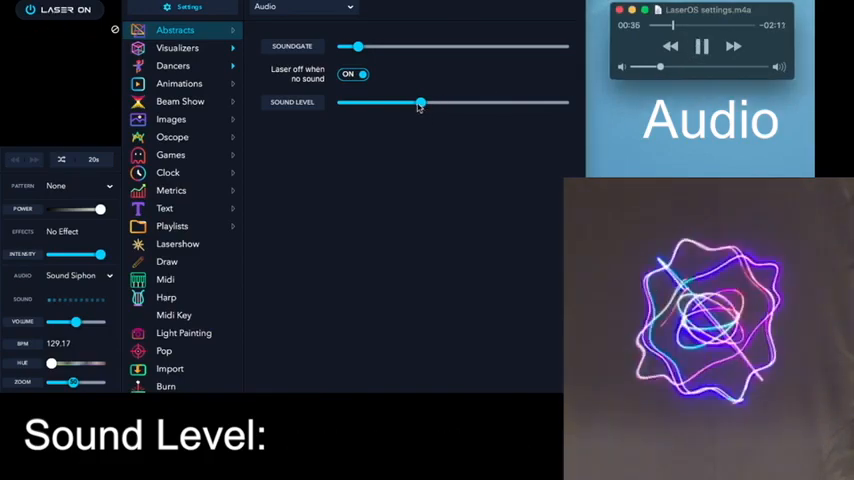
pyautogui.moveTo(420, 104); pyautogui.dragTo(504, 104)
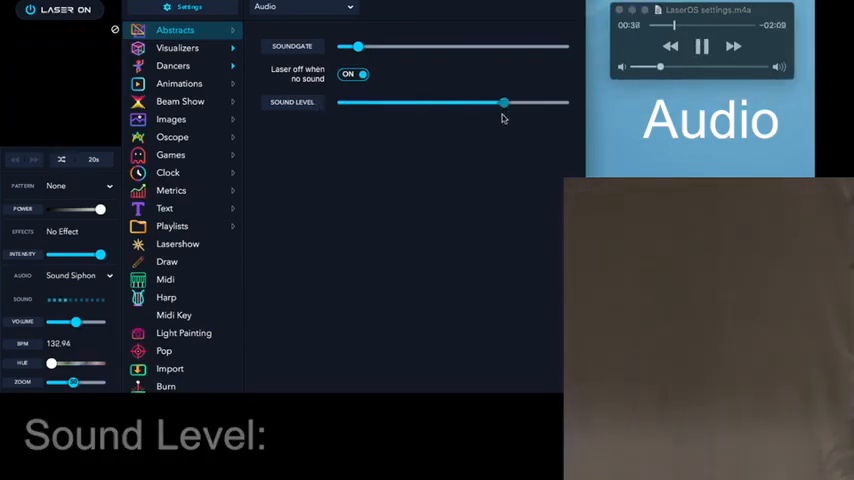
pyautogui.moveTo(504, 102); pyautogui.dragTo(396, 102)
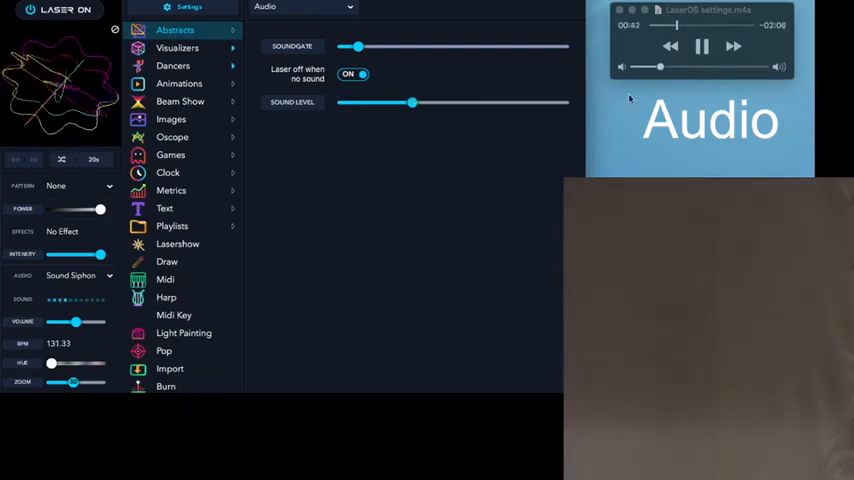
pyautogui.click(702, 46)
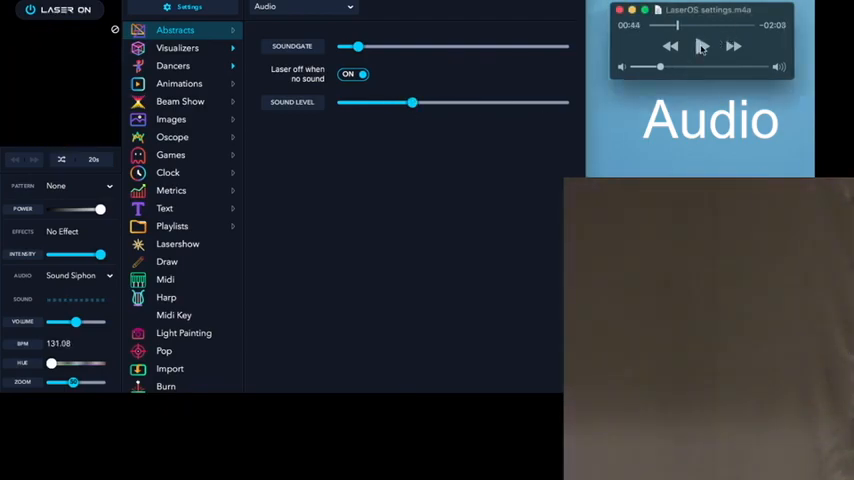
pyautogui.click(704, 48)
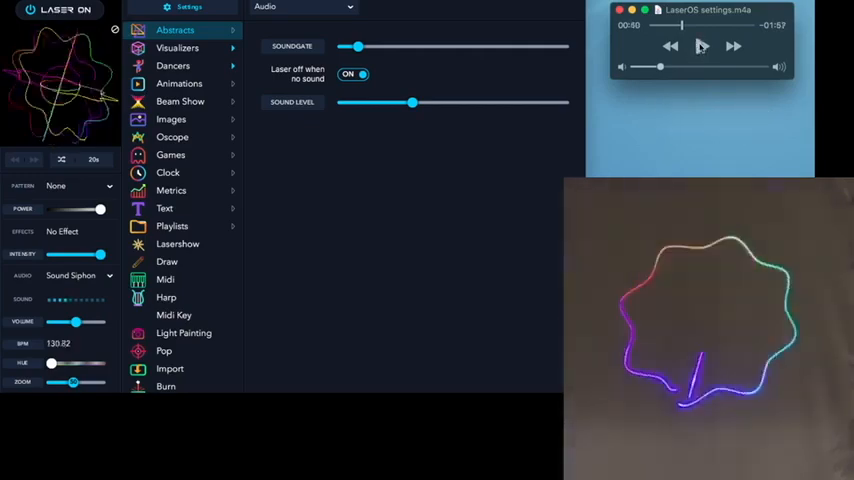
# Show the General settings page and display the current hotkey list
pyautogui.click(300, 8)
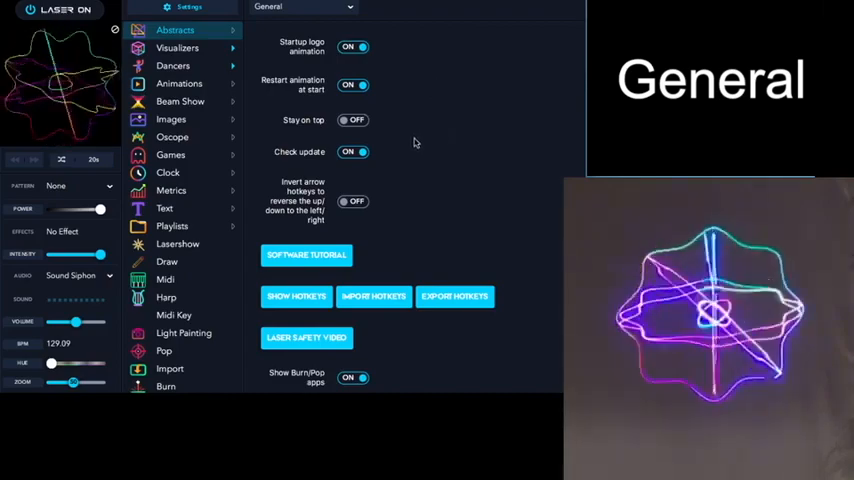
pyautogui.click(352, 376)
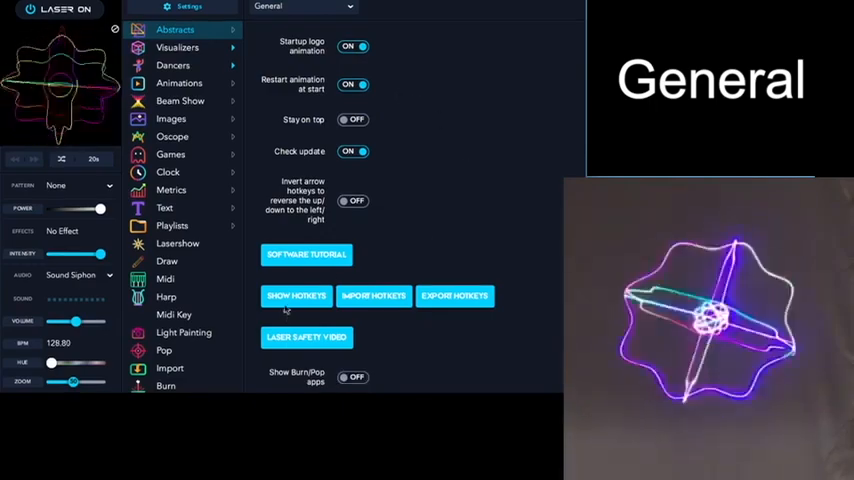
pyautogui.click(296, 296)
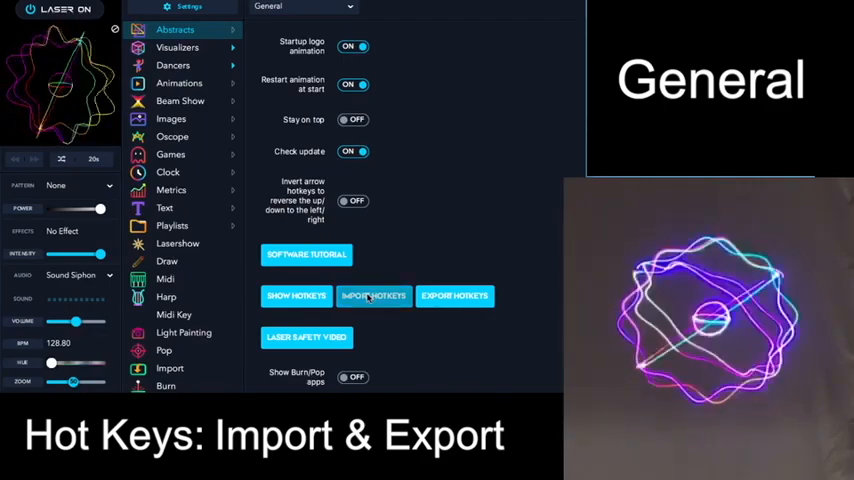
pyautogui.click(372, 296)
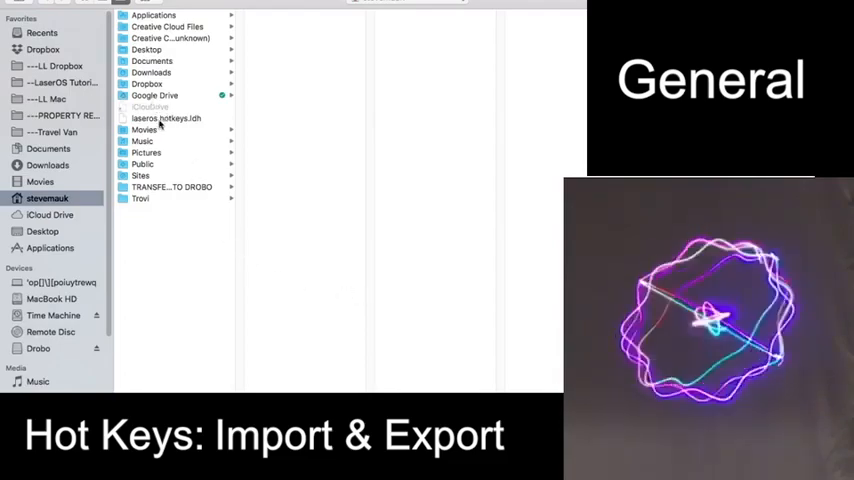
pyautogui.click(168, 118)
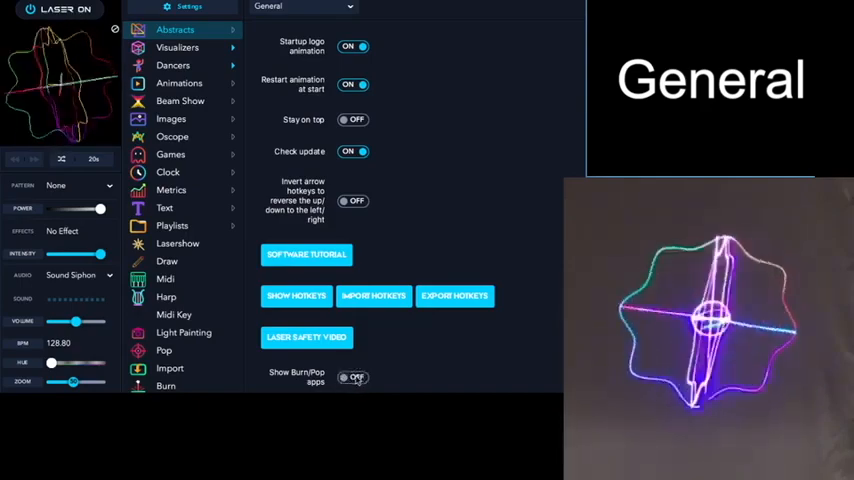
pyautogui.click(352, 376)
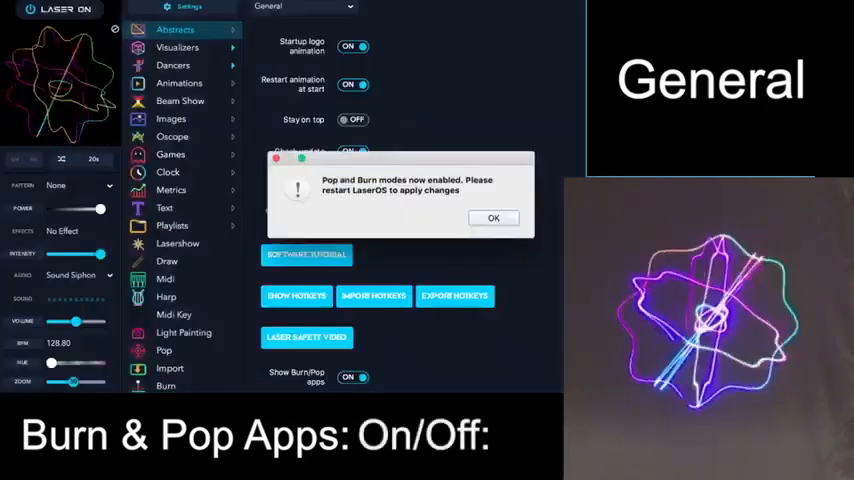
pyautogui.click(492, 216)
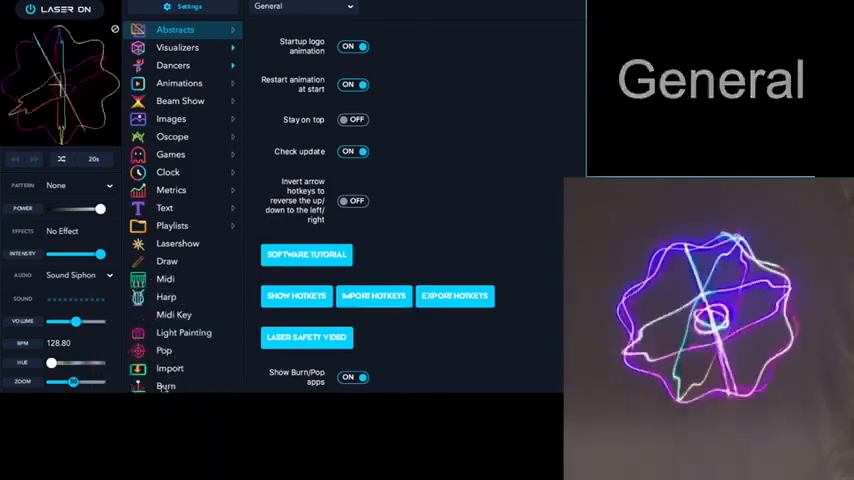
# Show the Colorize settings page with its per-app effect switches
pyautogui.click(304, 8)
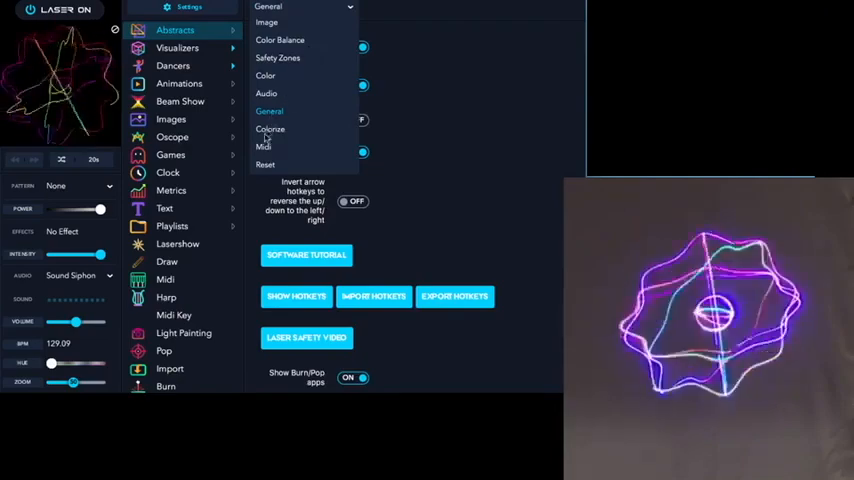
pyautogui.click(270, 128)
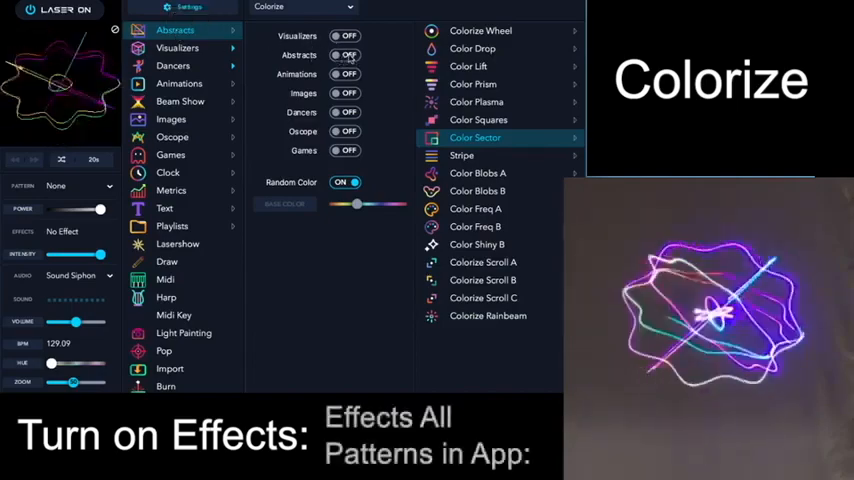
pyautogui.click(344, 54)
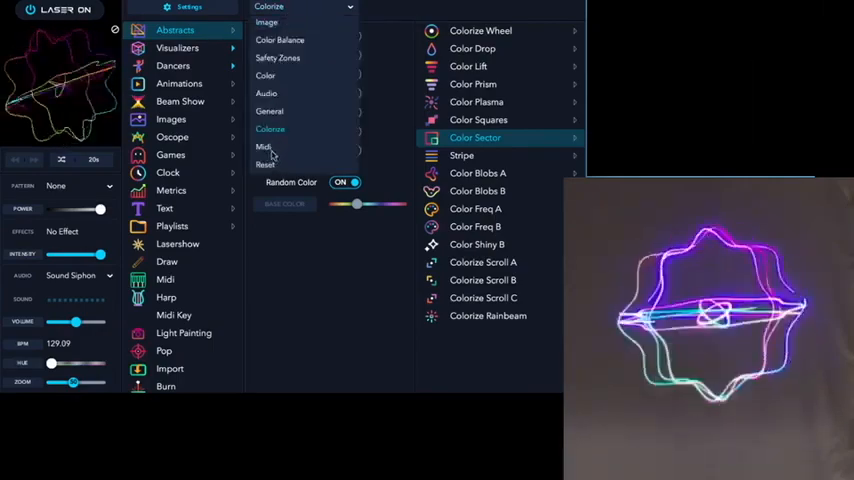
# Set MIDI input to IAC Bus 1 and MIDI output to IAC Driver IAC Bus 1
pyautogui.click(264, 148)
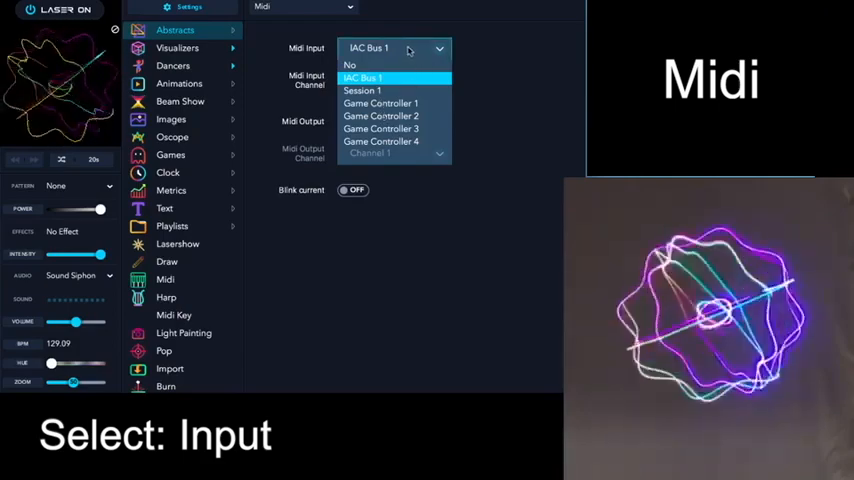
pyautogui.click(364, 76)
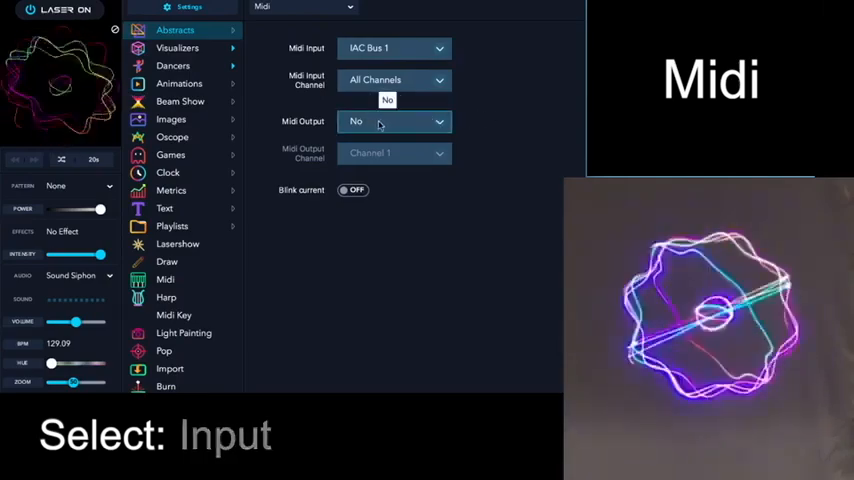
pyautogui.click(394, 120)
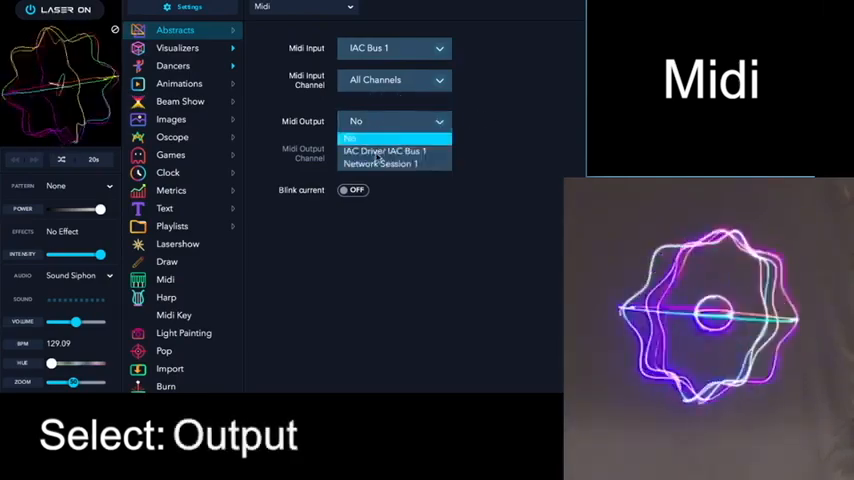
pyautogui.click(384, 152)
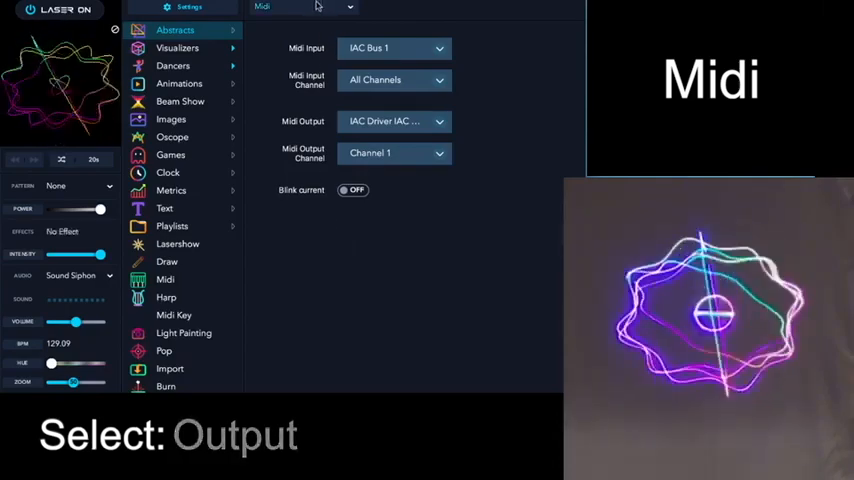
# Switch the settings to the Reset page
pyautogui.click(300, 8)
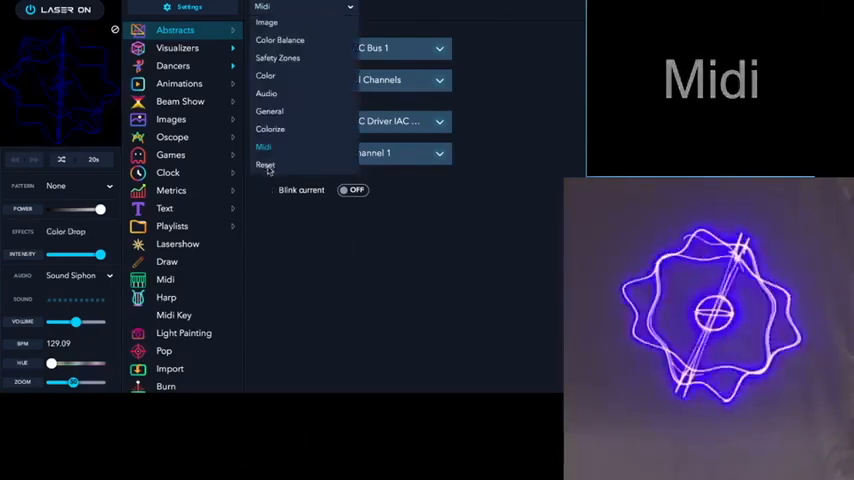
pyautogui.click(266, 164)
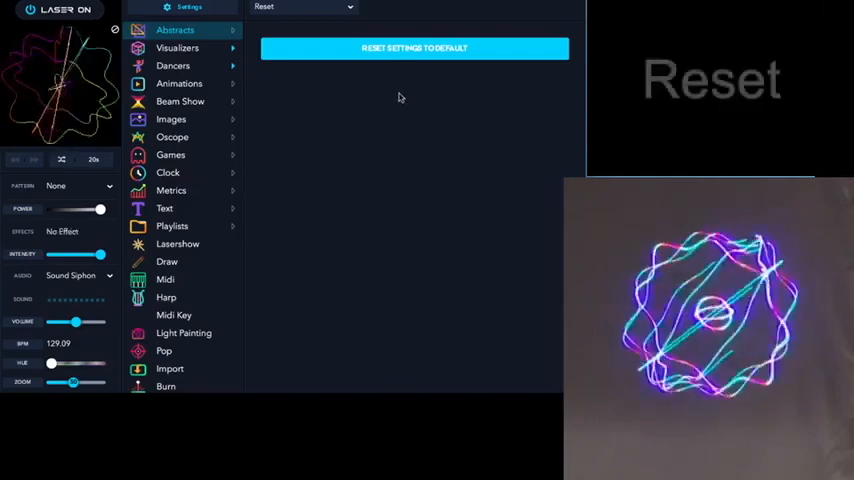